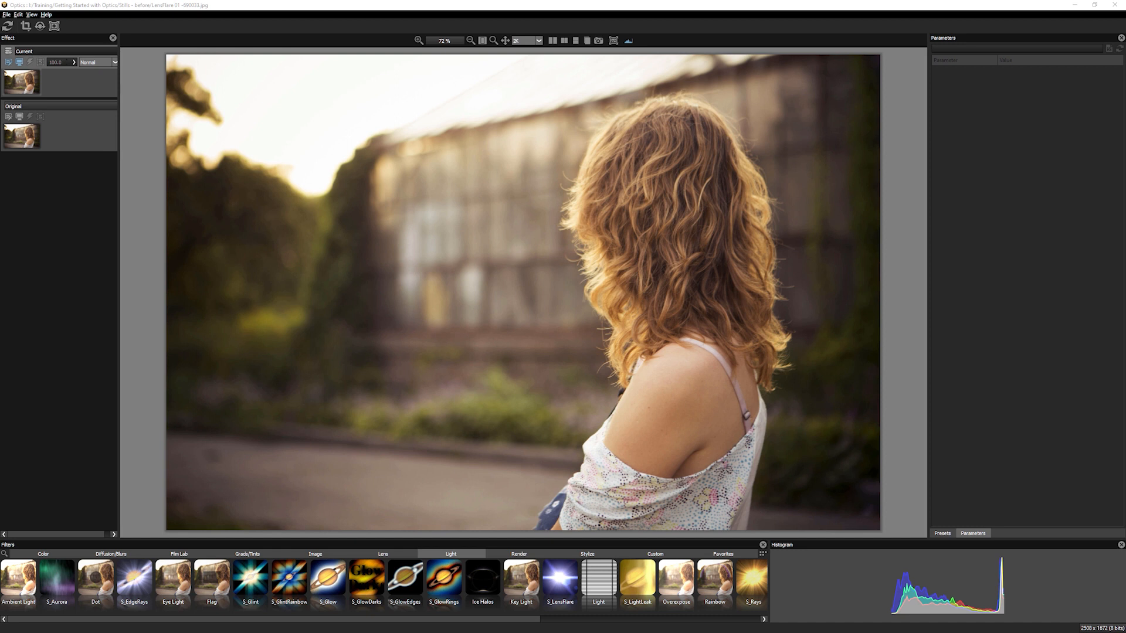
# Add an S_LensFlare and drag its source into the trees at the woman's left.
pyautogui.click(561, 582)
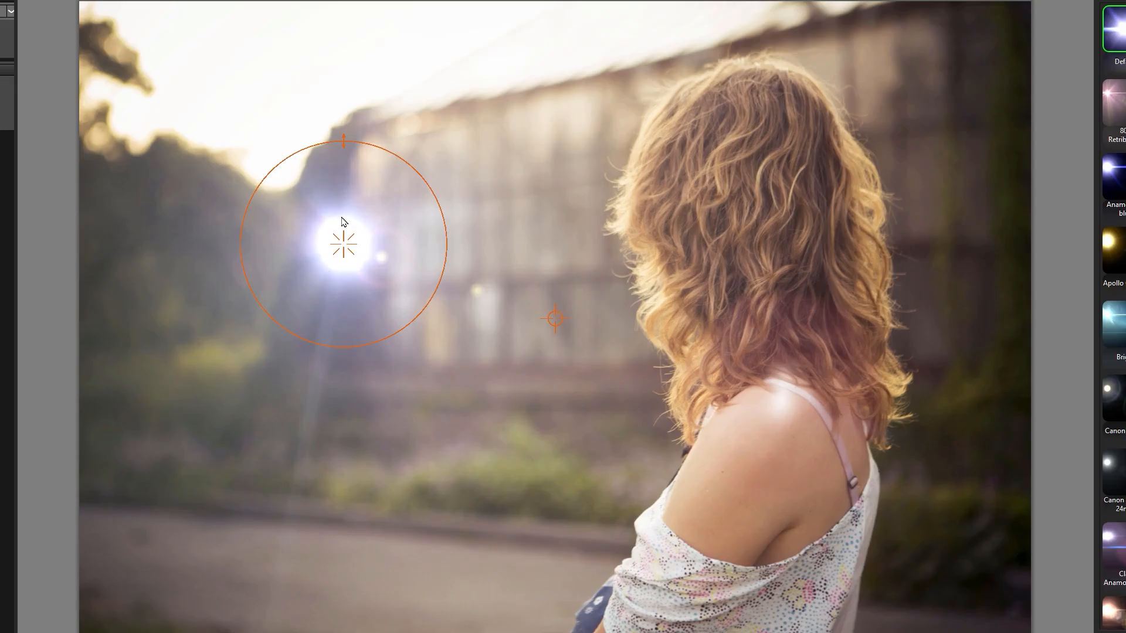
pyautogui.moveTo(343, 242); pyautogui.dragTo(277, 209)
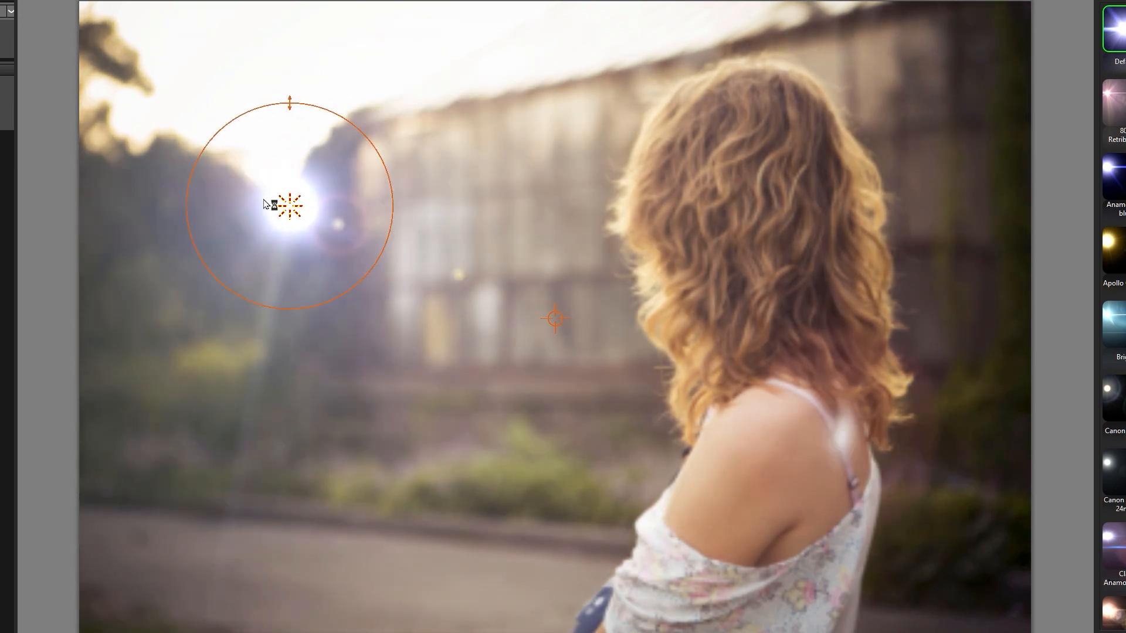
pyautogui.moveTo(280, 204); pyautogui.dragTo(419, 453)
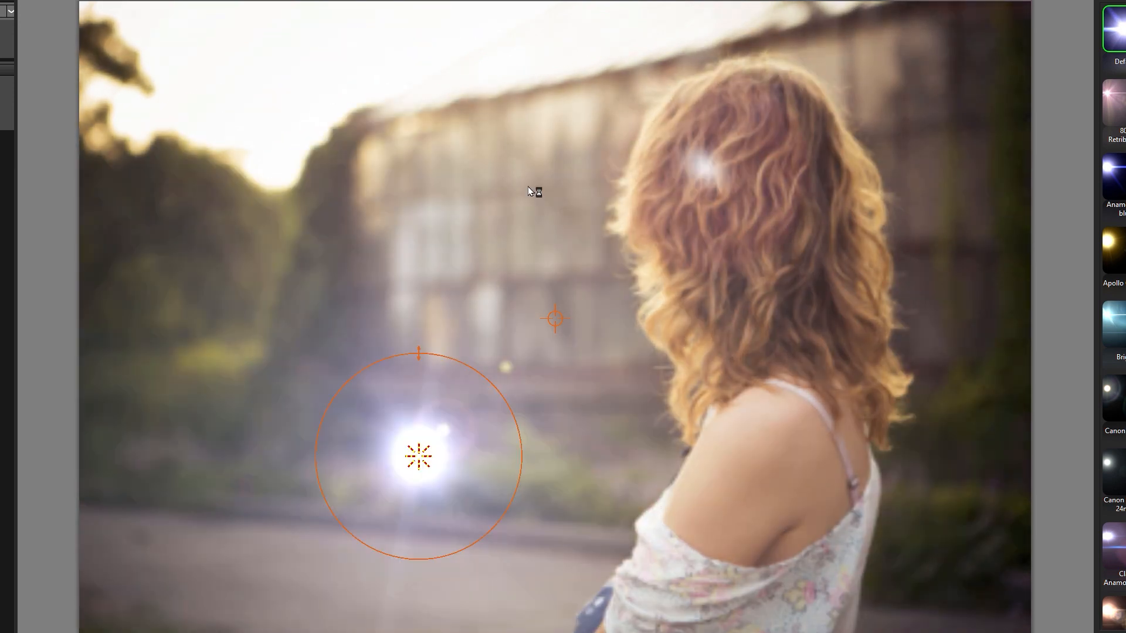
pyautogui.moveTo(420, 453); pyautogui.dragTo(552, 151)
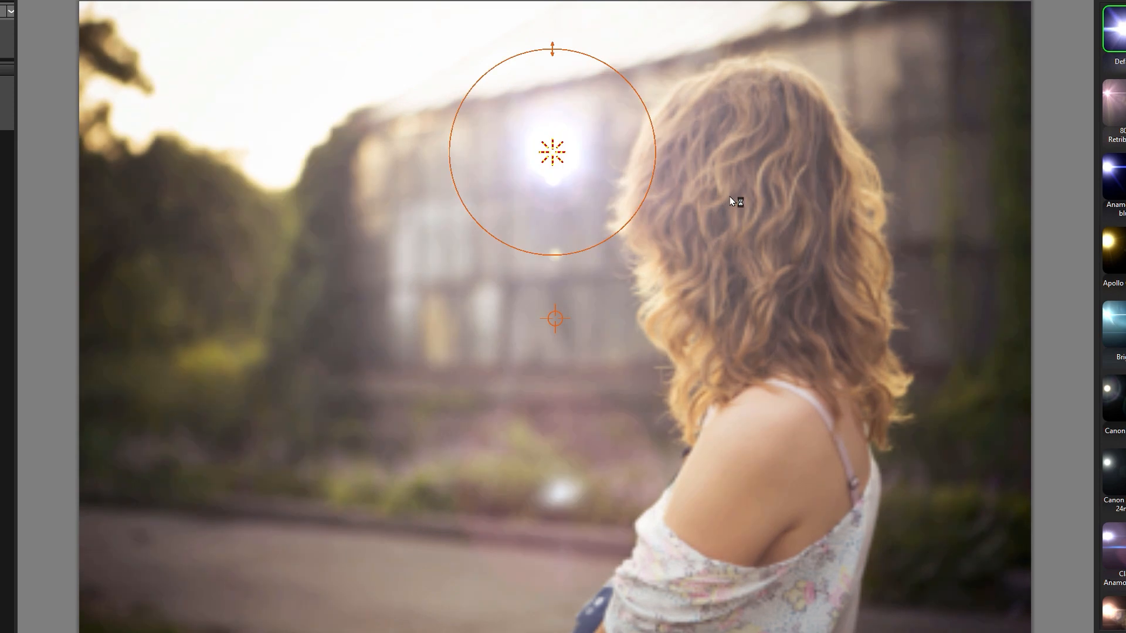
pyautogui.moveTo(554, 149); pyautogui.dragTo(312, 312)
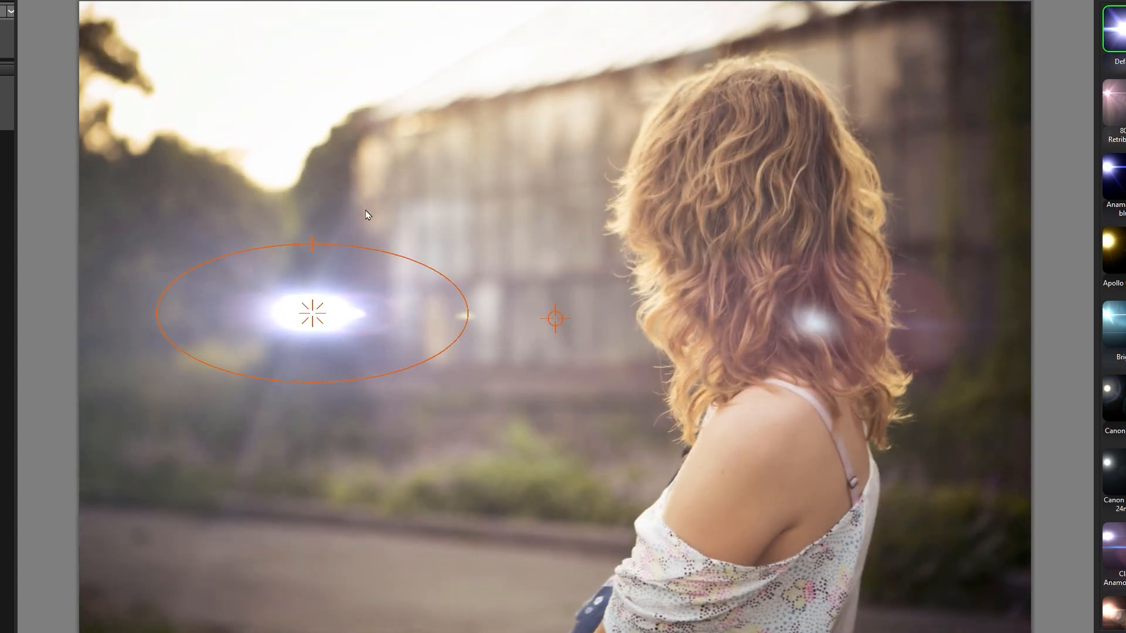
pyautogui.moveTo(569, 274)
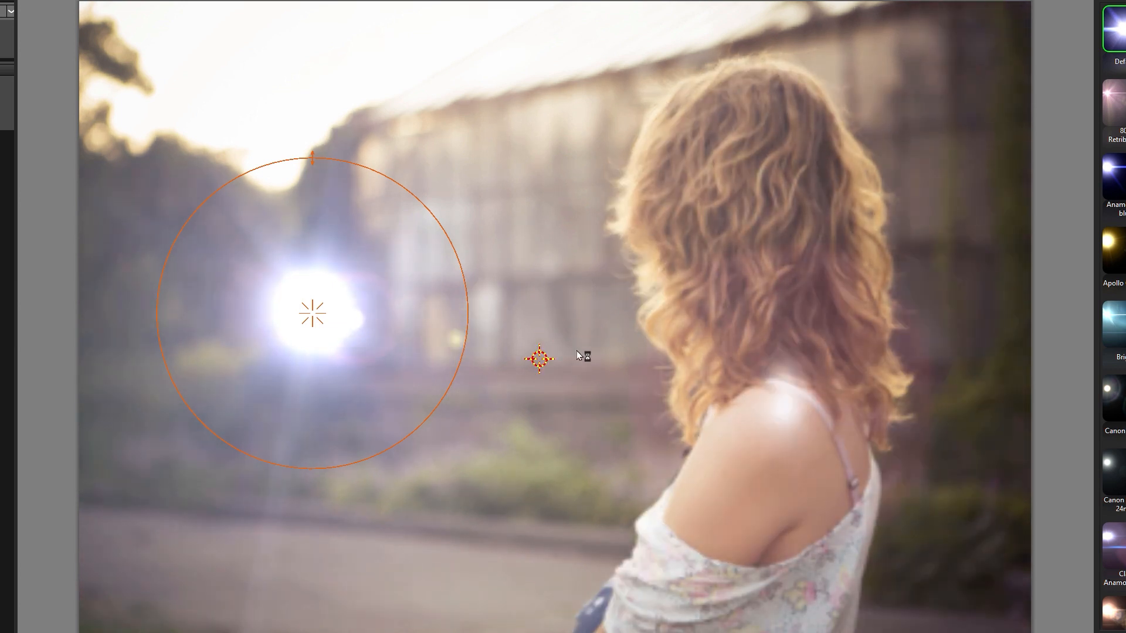
pyautogui.moveTo(539, 359); pyautogui.dragTo(538, 431)
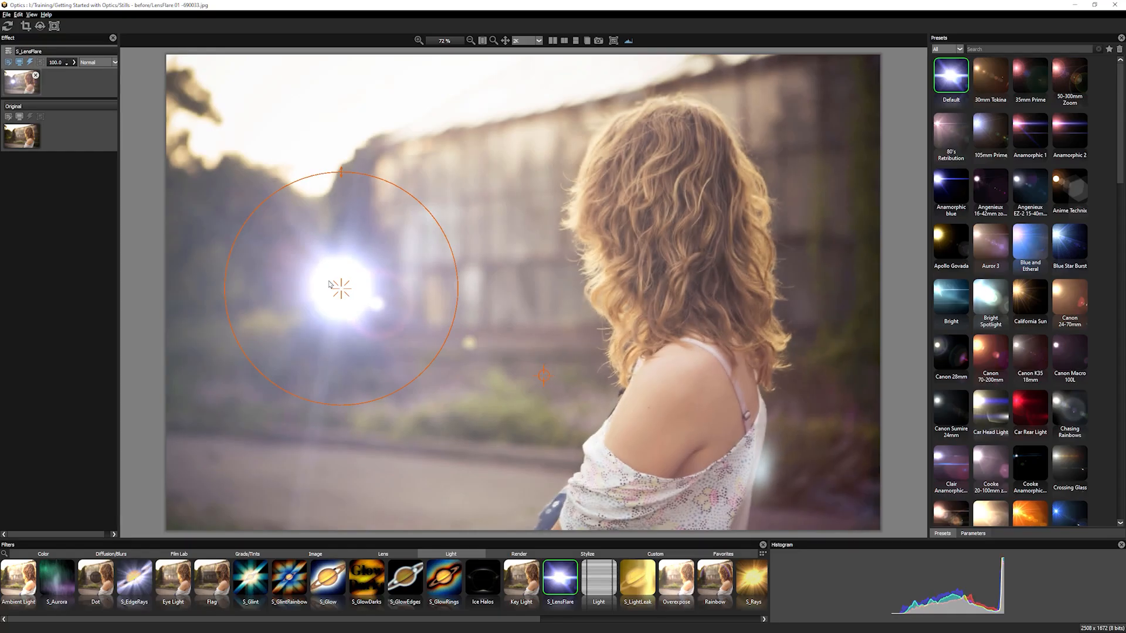
# Try the Zeiss UHZ 21-100 and Sankor 16-C flare presets at various source positions.
pyautogui.moveTo(341, 287); pyautogui.dragTo(287, 119)
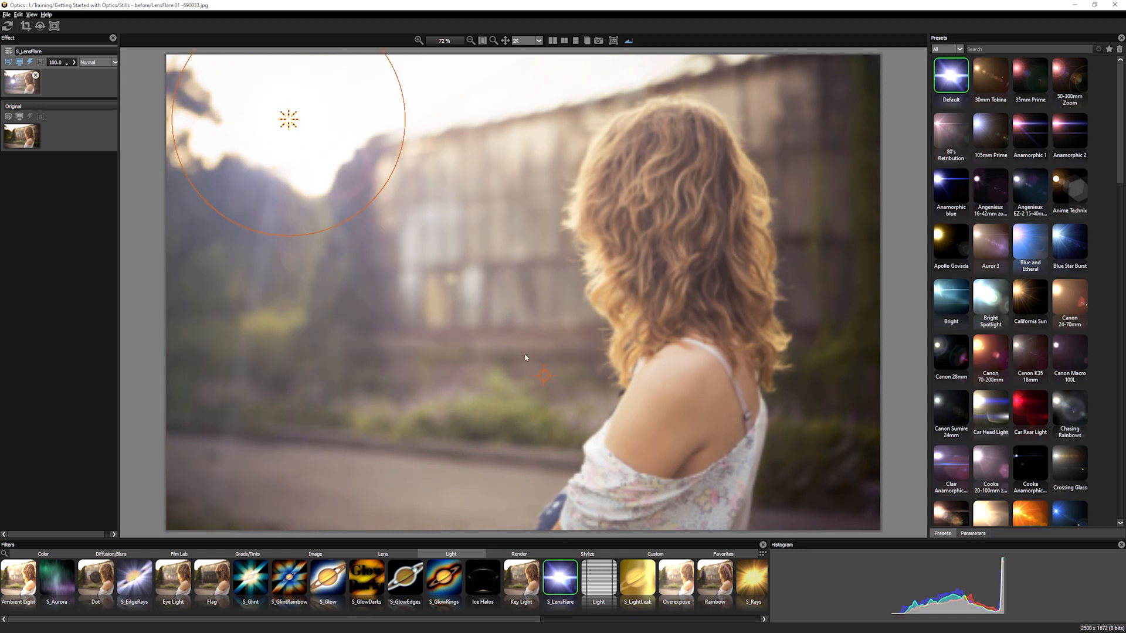
pyautogui.moveTo(543, 375); pyautogui.dragTo(503, 288)
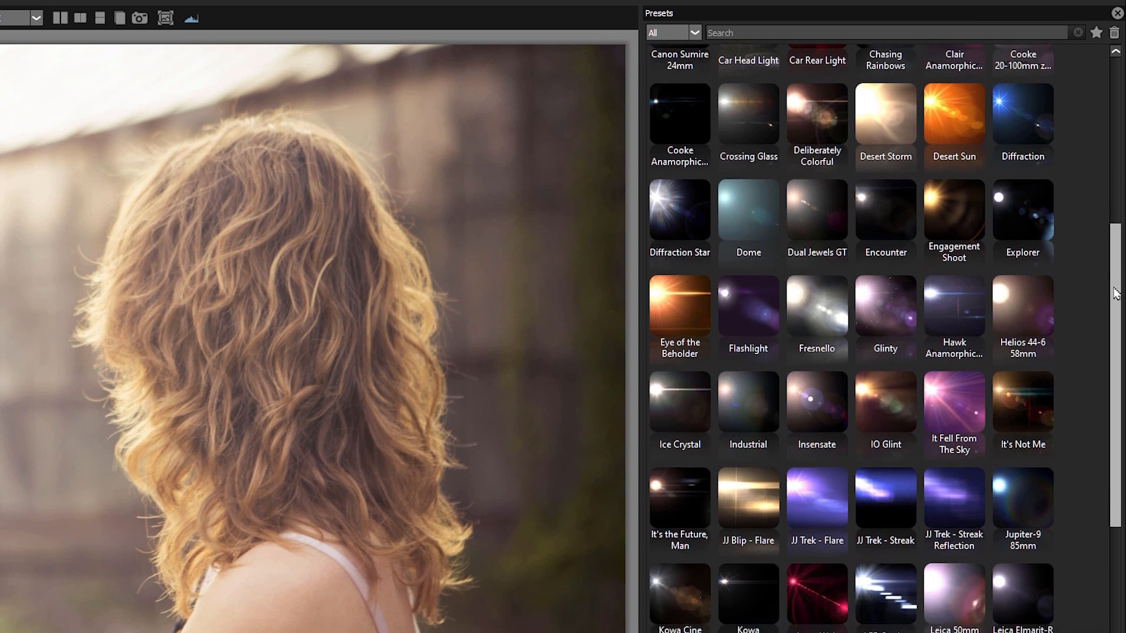
pyautogui.scroll(-3)
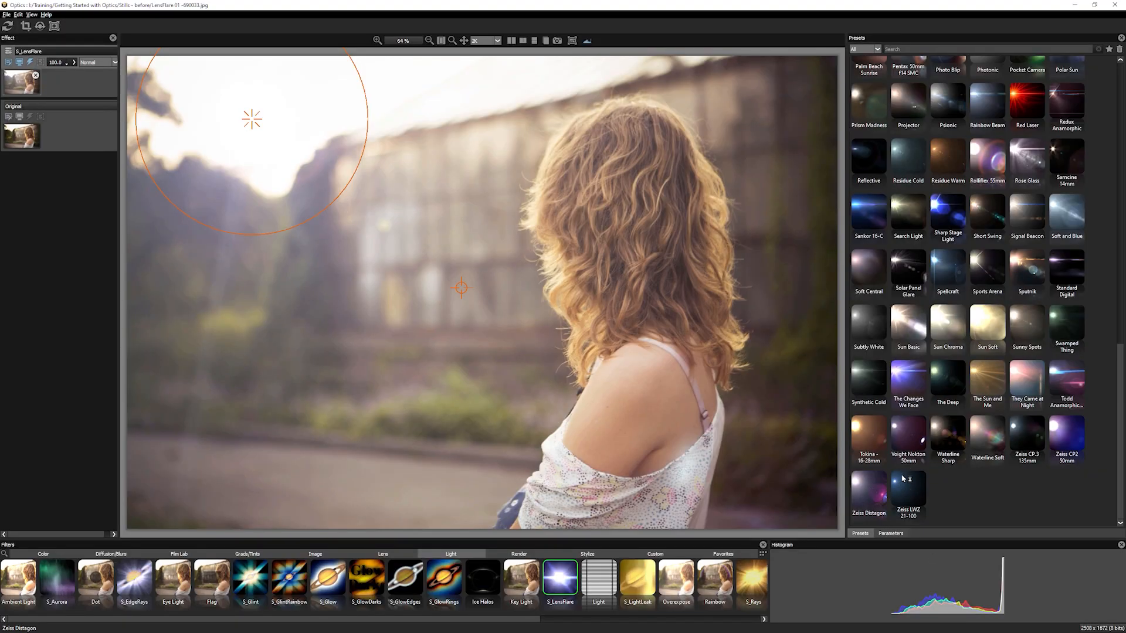
pyautogui.click(907, 488)
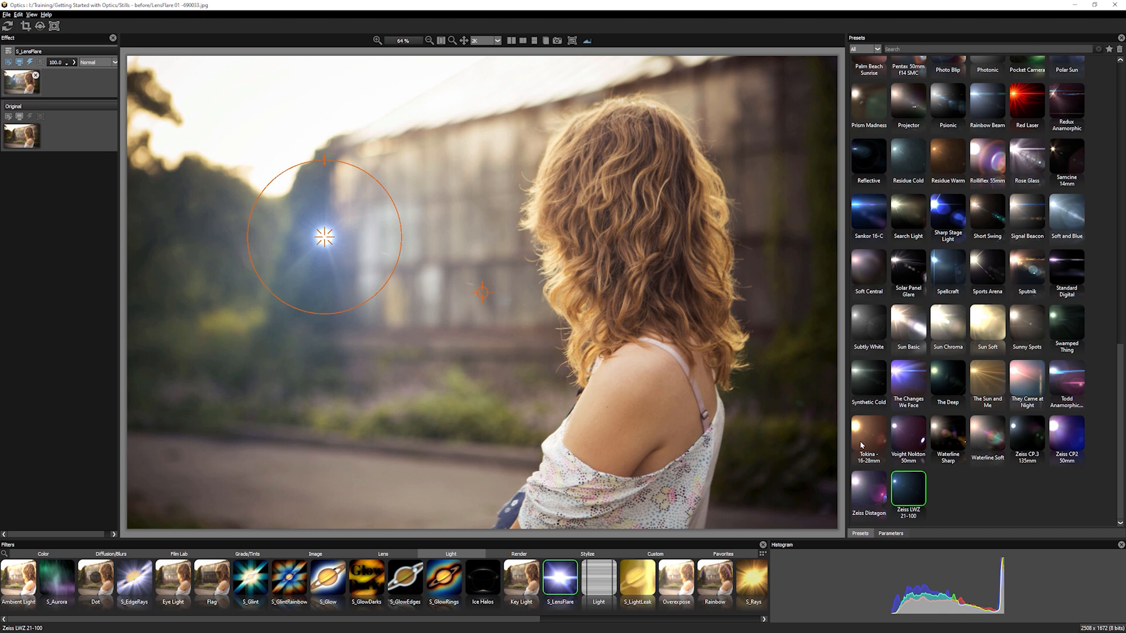
pyautogui.moveTo(323, 237); pyautogui.dragTo(437, 130)
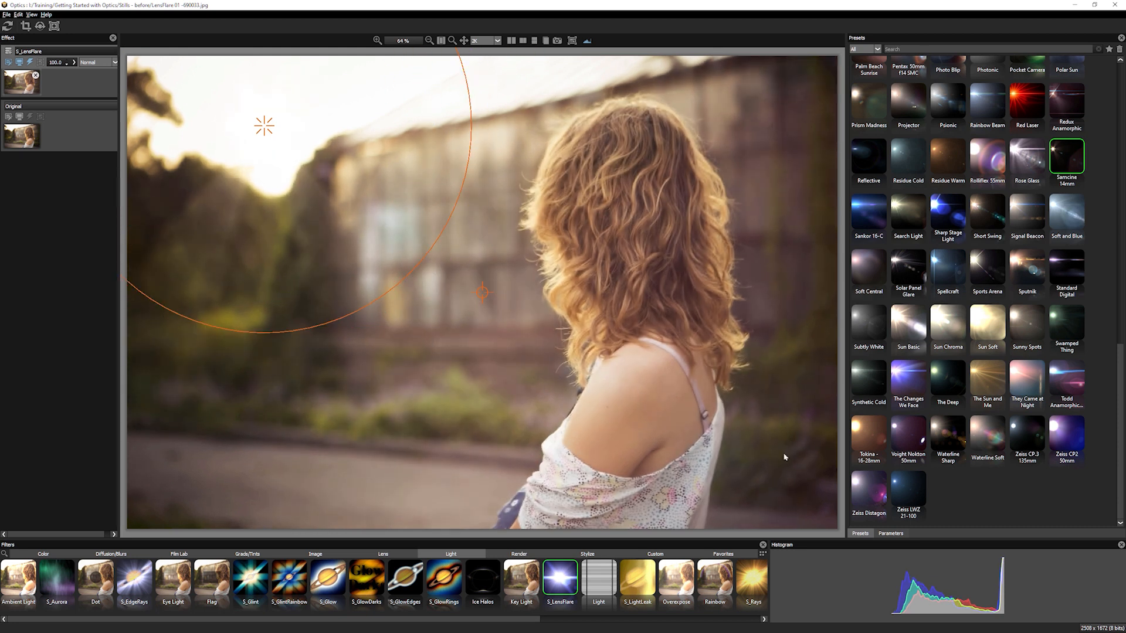
pyautogui.click(868, 212)
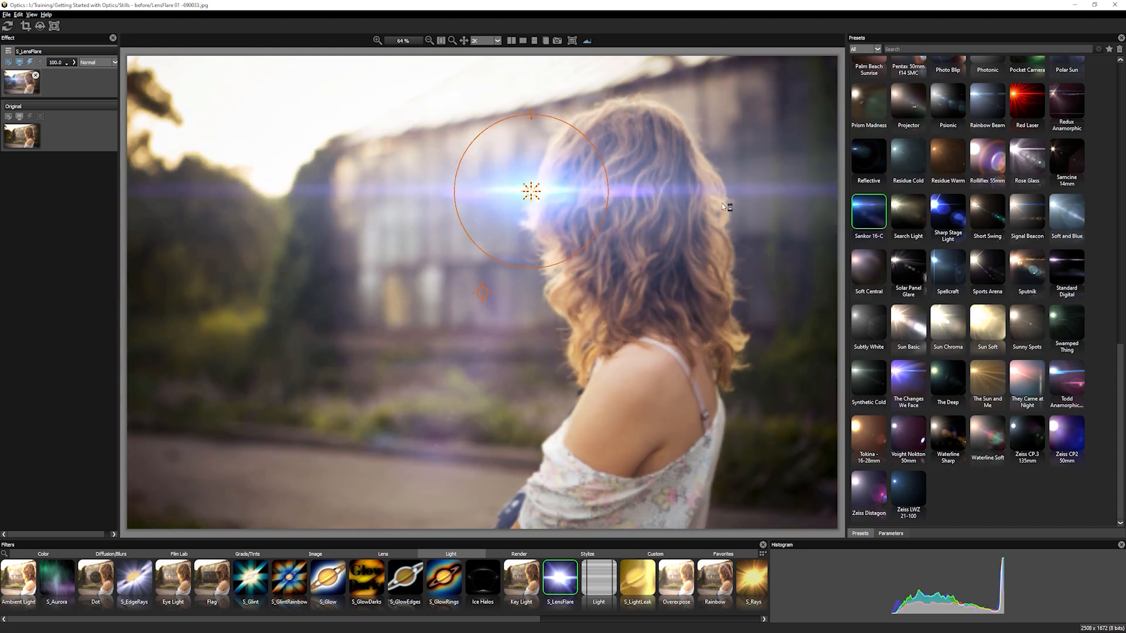
pyautogui.moveTo(532, 190); pyautogui.dragTo(747, 172)
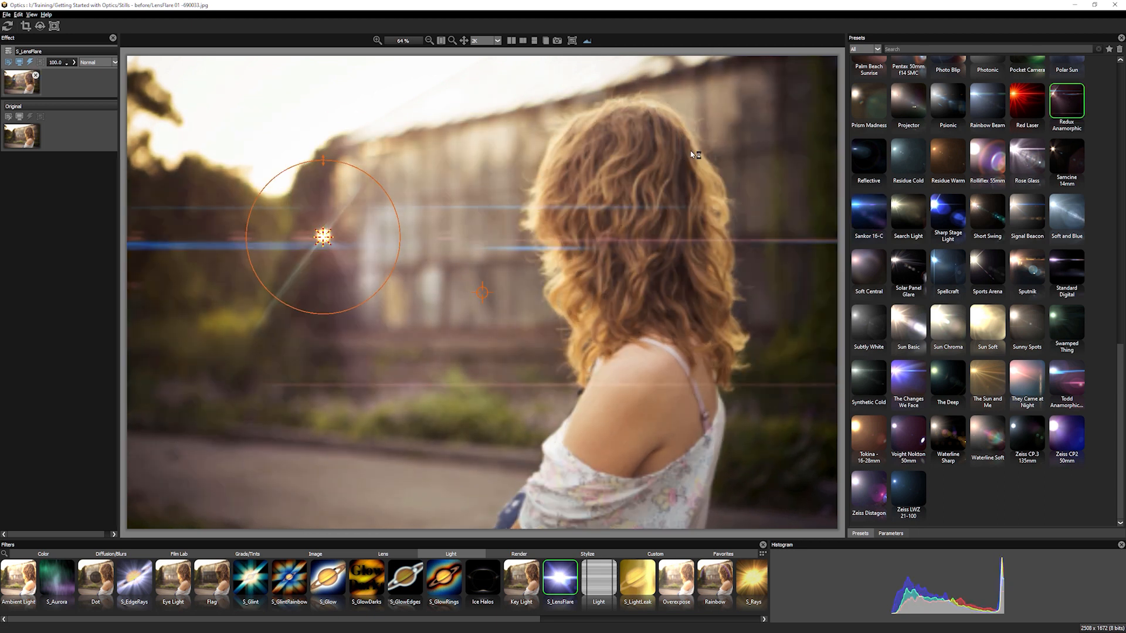
pyautogui.moveTo(324, 237); pyautogui.dragTo(744, 300)
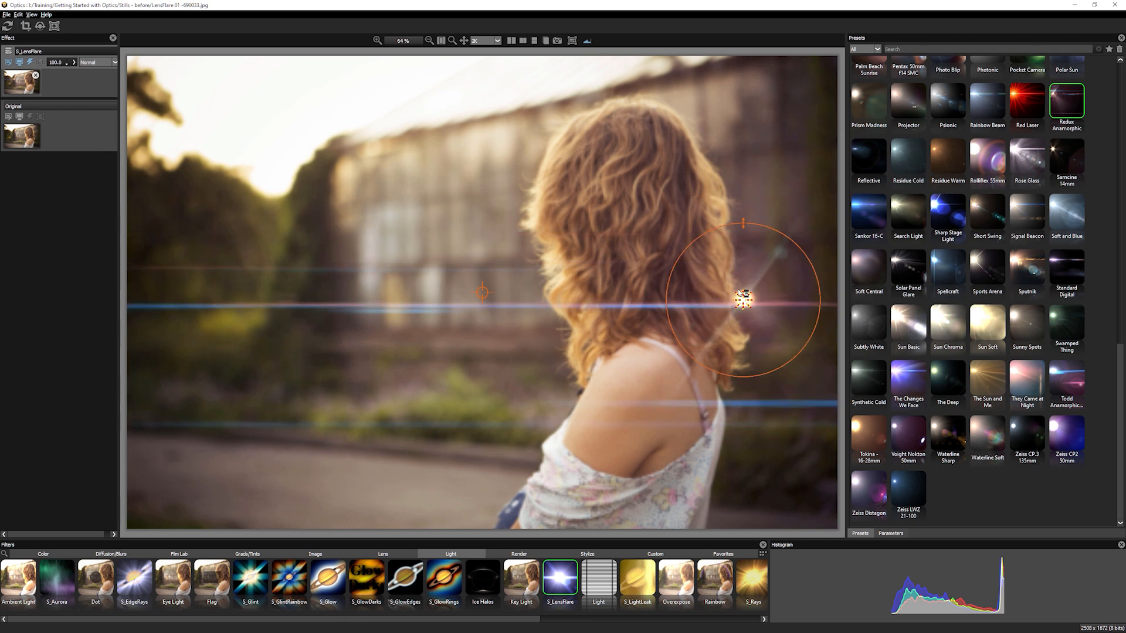
pyautogui.moveTo(744, 299); pyautogui.dragTo(740, 293)
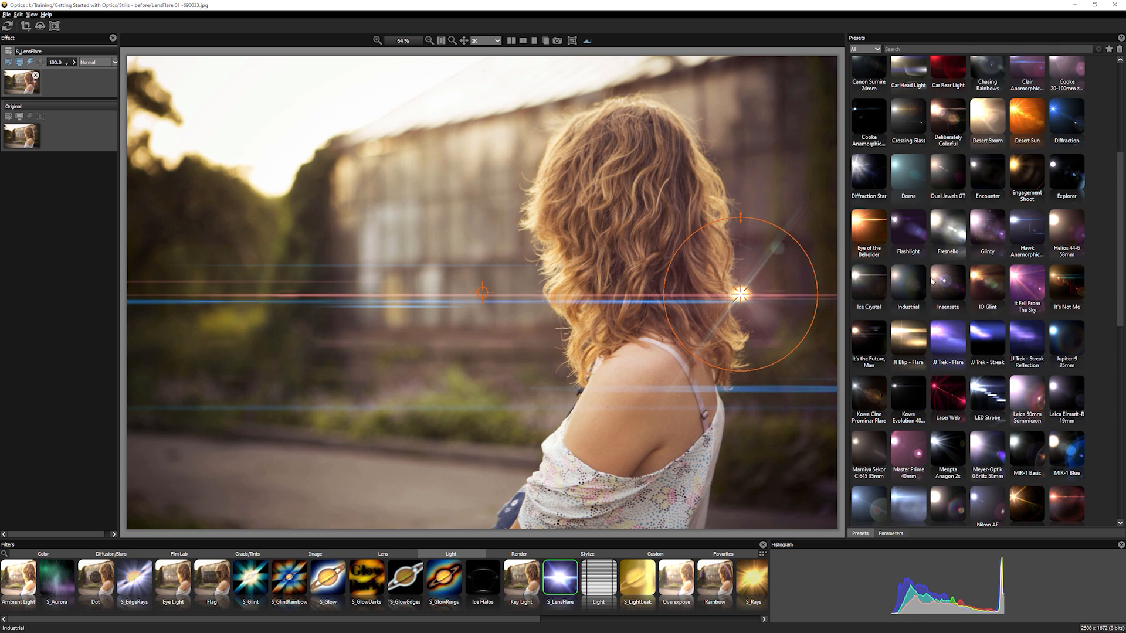
pyautogui.moveTo(948, 300)
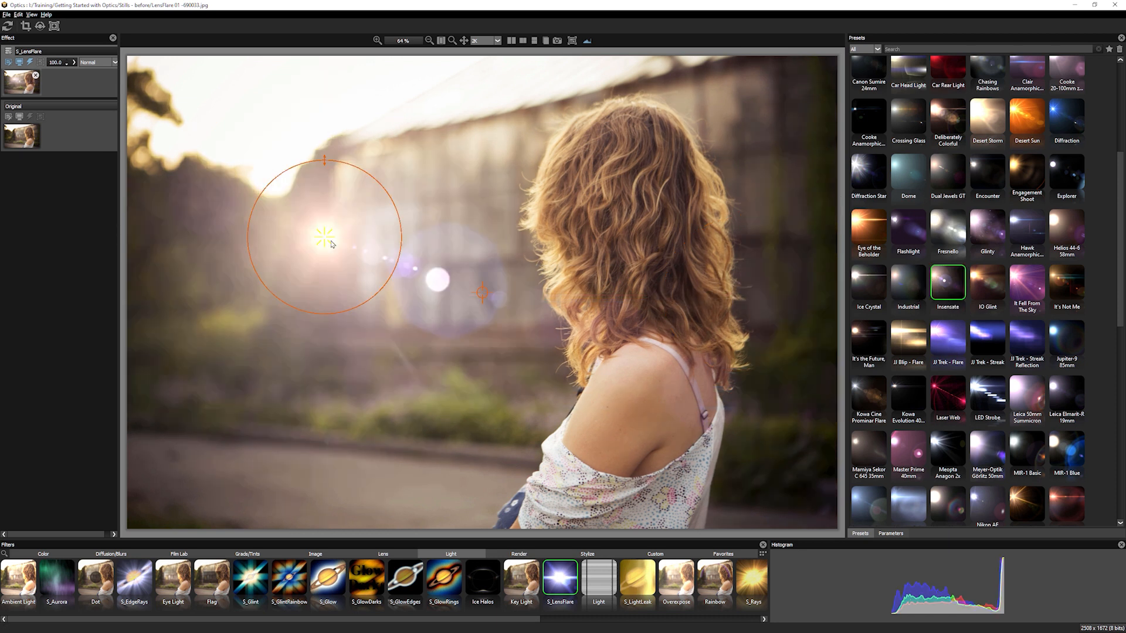
# With the Insensate look, place the flare source in the upper-left sky and enlarge it.
pyautogui.moveTo(323, 236); pyautogui.dragTo(246, 113)
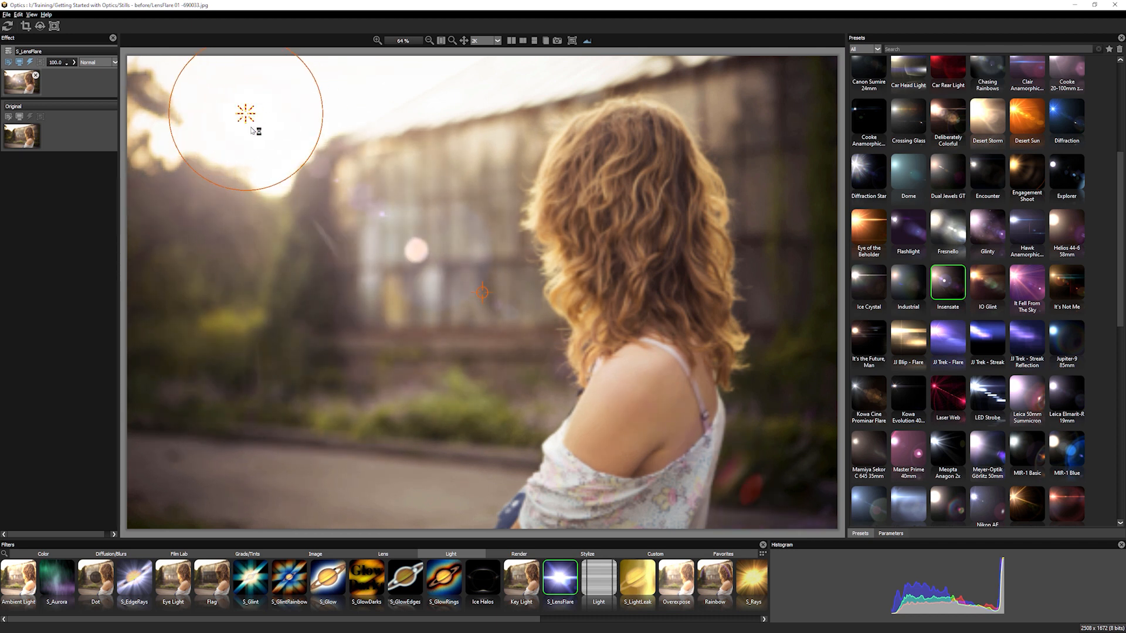
pyautogui.moveTo(246, 114); pyautogui.dragTo(288, 119)
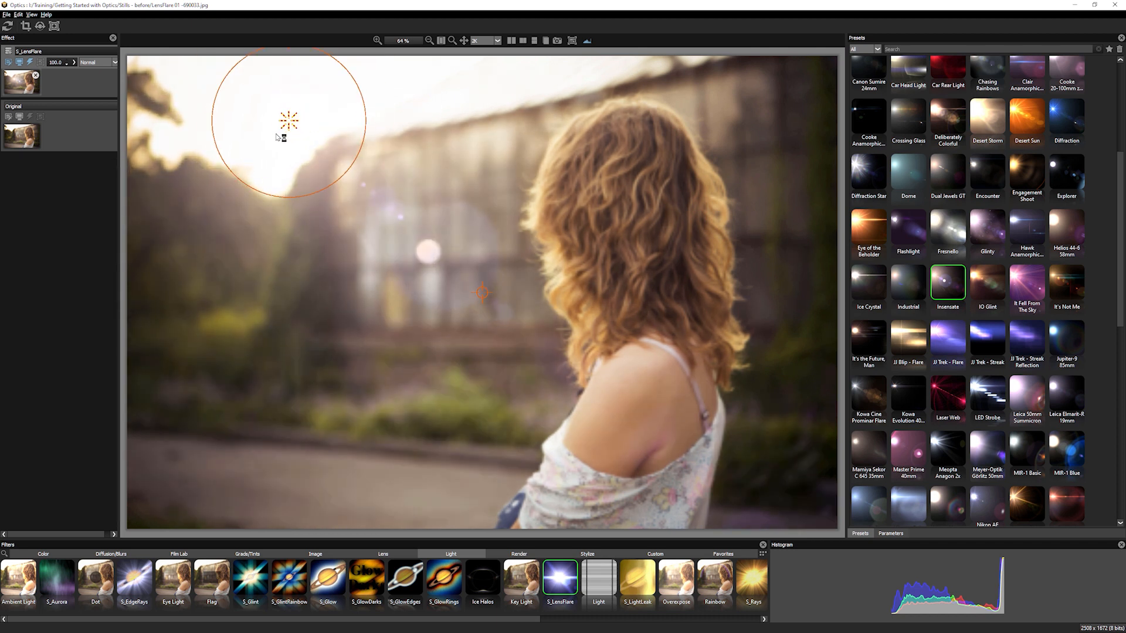
pyautogui.moveTo(289, 119); pyautogui.dragTo(260, 137)
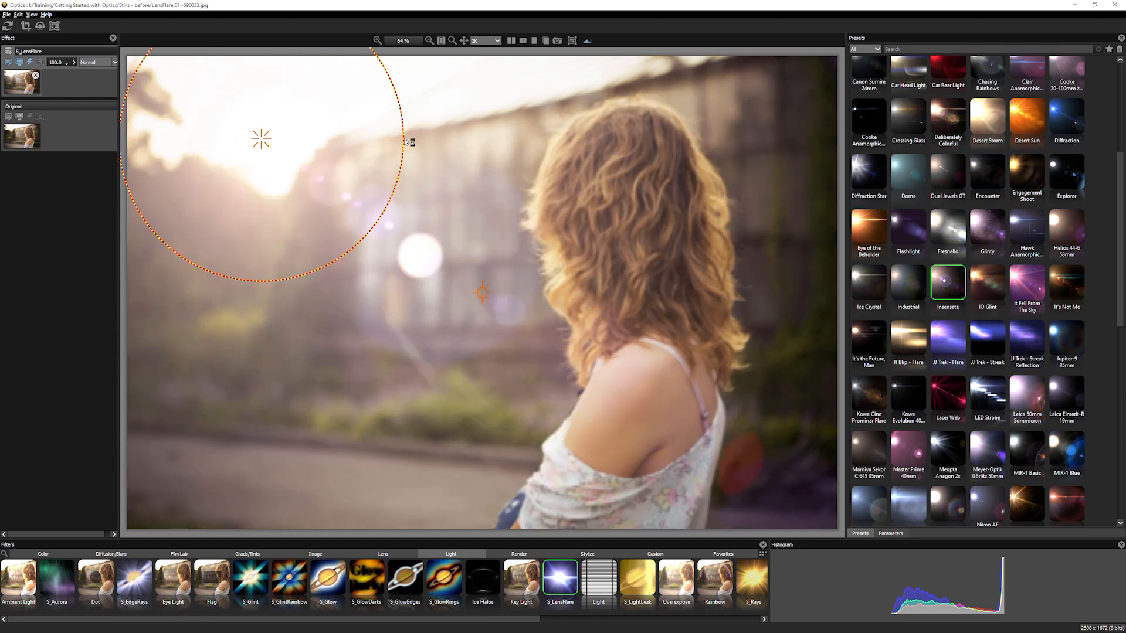
pyautogui.moveTo(409, 142); pyautogui.dragTo(385, 152)
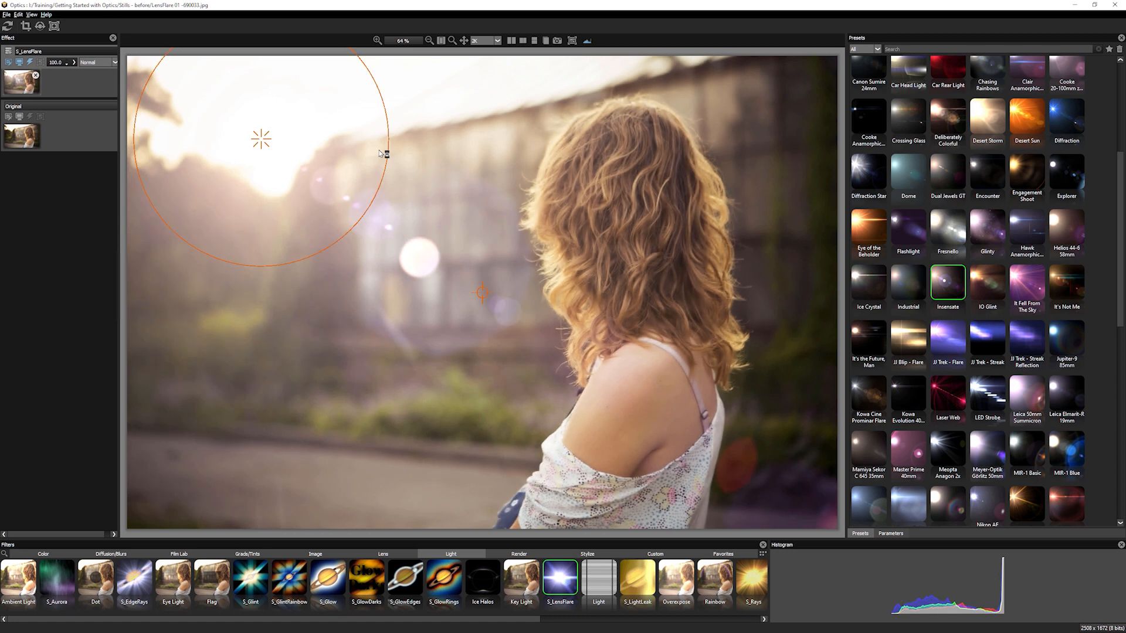
# Set the flare to a cream colour, Scale Widths 992.67 and Brightness 0.70.
pyautogui.click(890, 533)
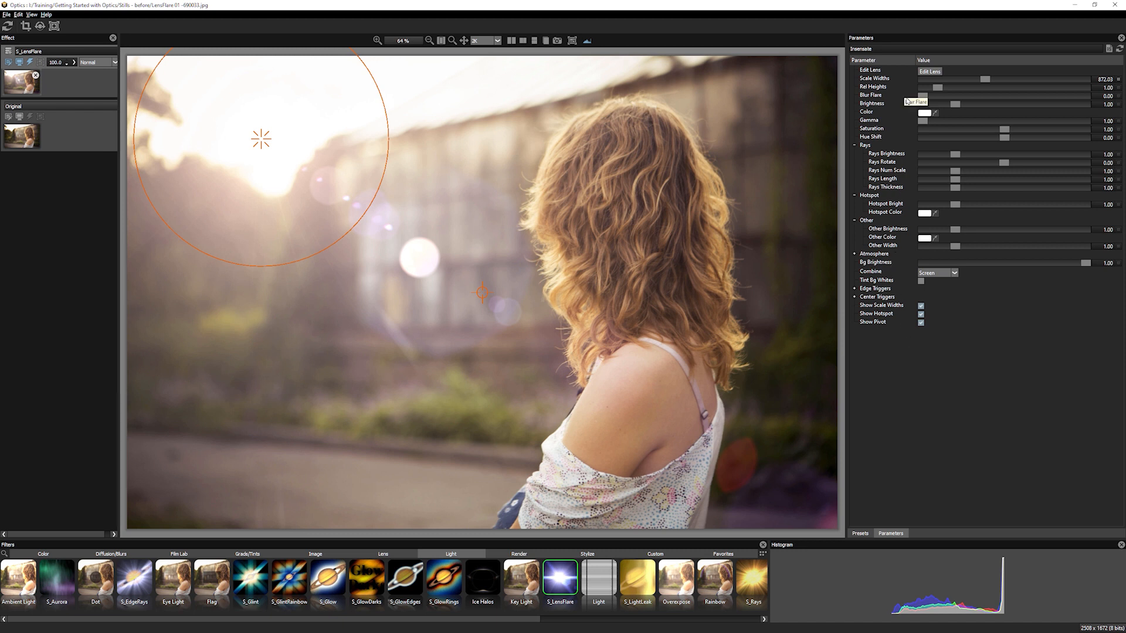
pyautogui.moveTo(923, 105)
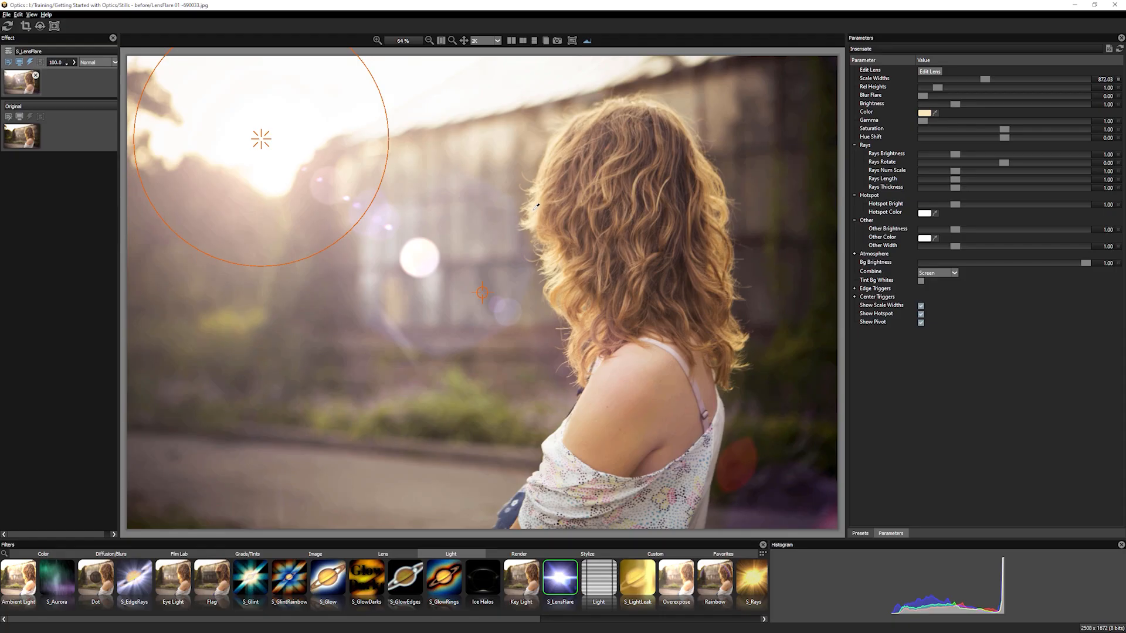
pyautogui.moveTo(555, 356)
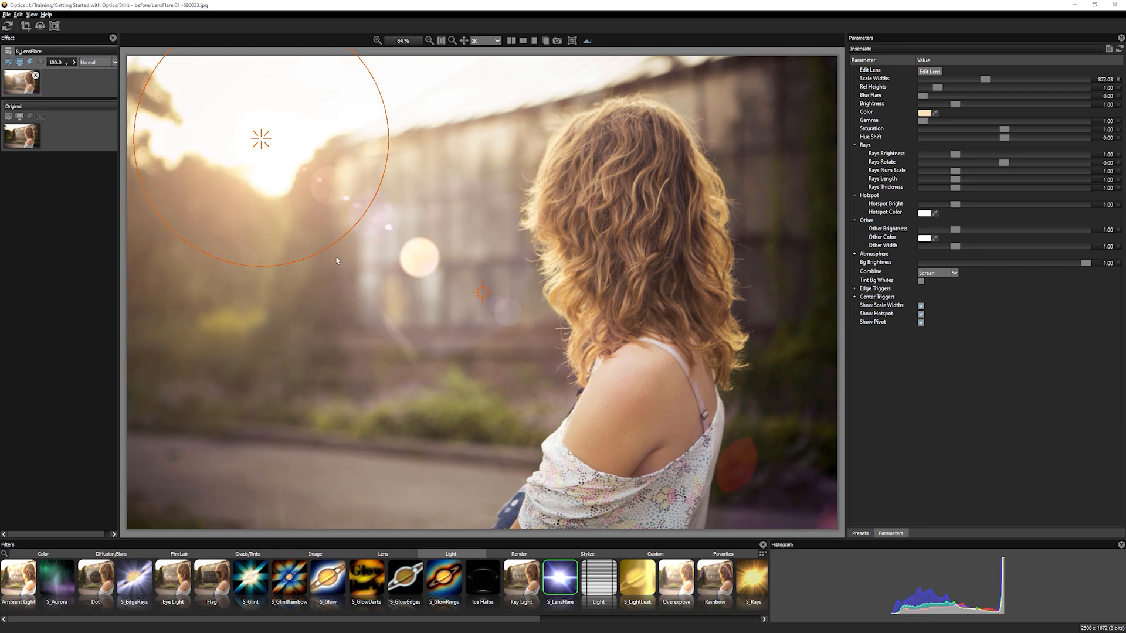
pyautogui.moveTo(337, 261); pyautogui.dragTo(348, 261)
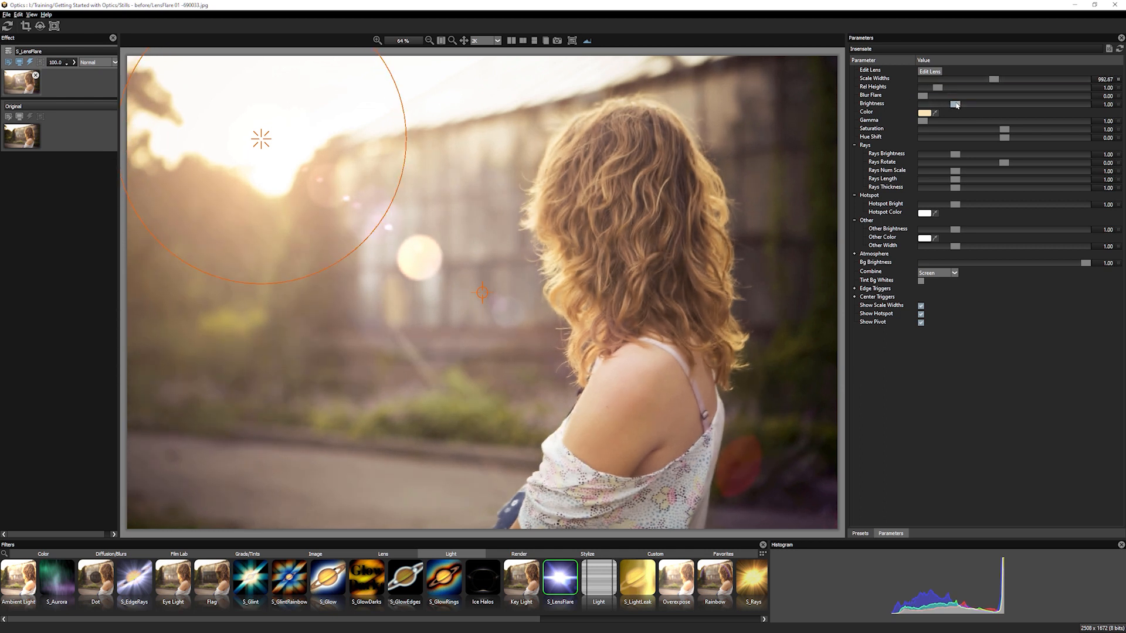
pyautogui.moveTo(955, 104); pyautogui.dragTo(938, 103)
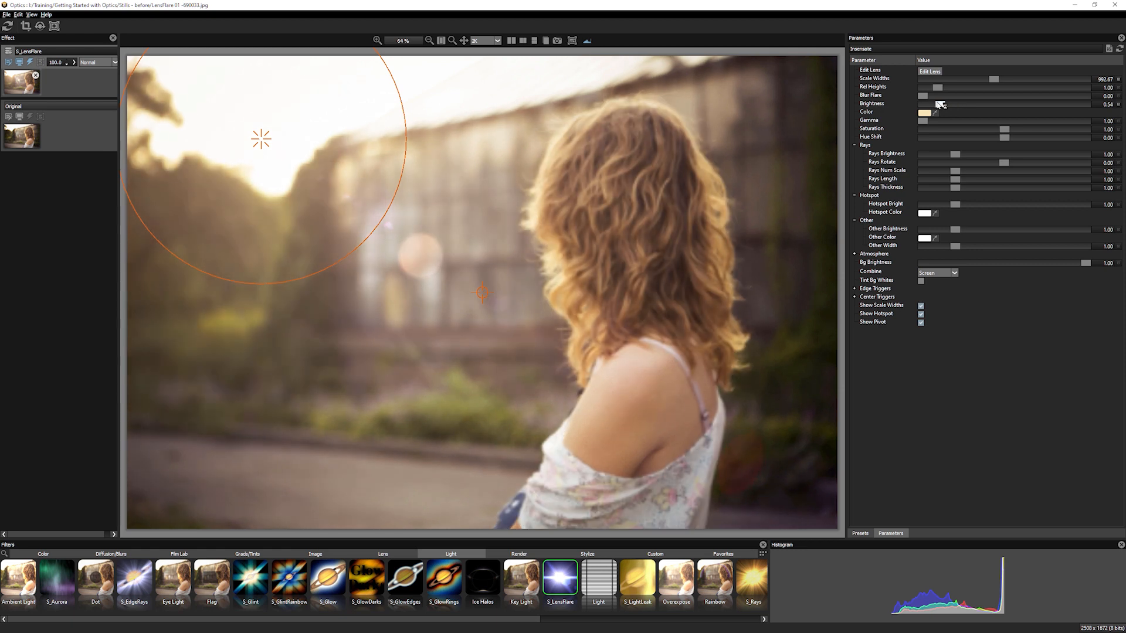
pyautogui.moveTo(939, 103); pyautogui.dragTo(948, 103)
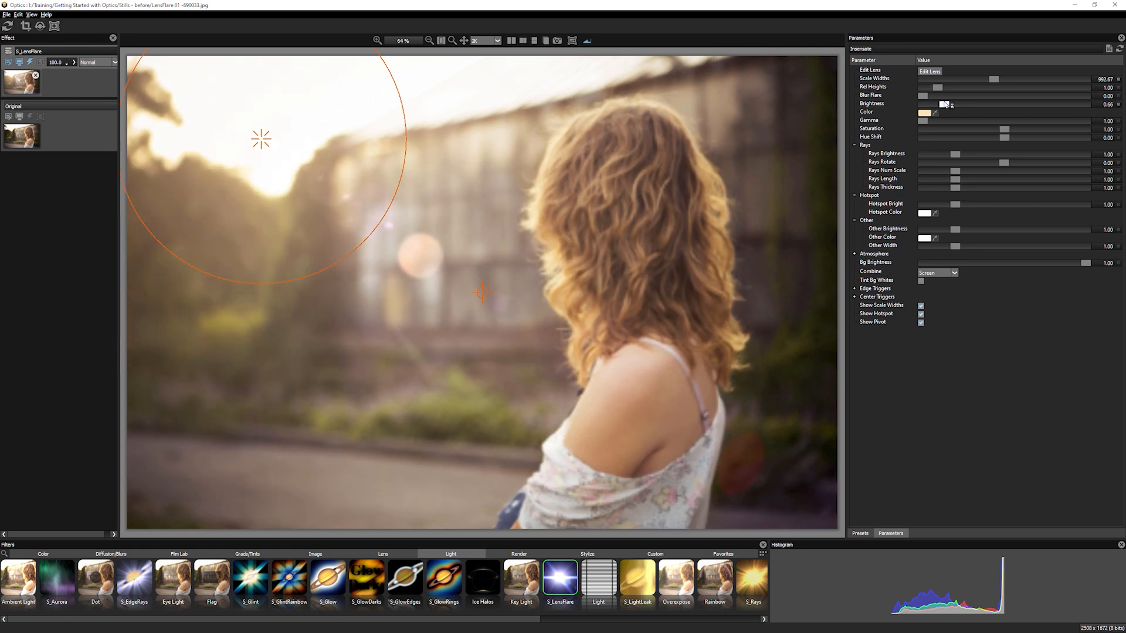
pyautogui.moveTo(944, 103); pyautogui.dragTo(948, 103)
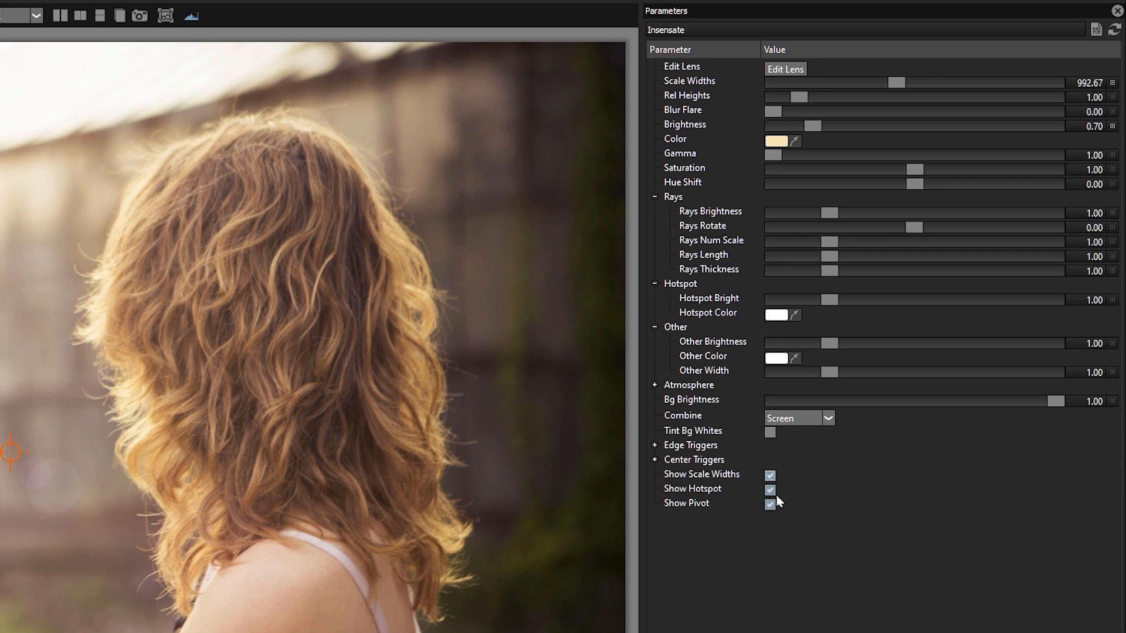
pyautogui.click(769, 489)
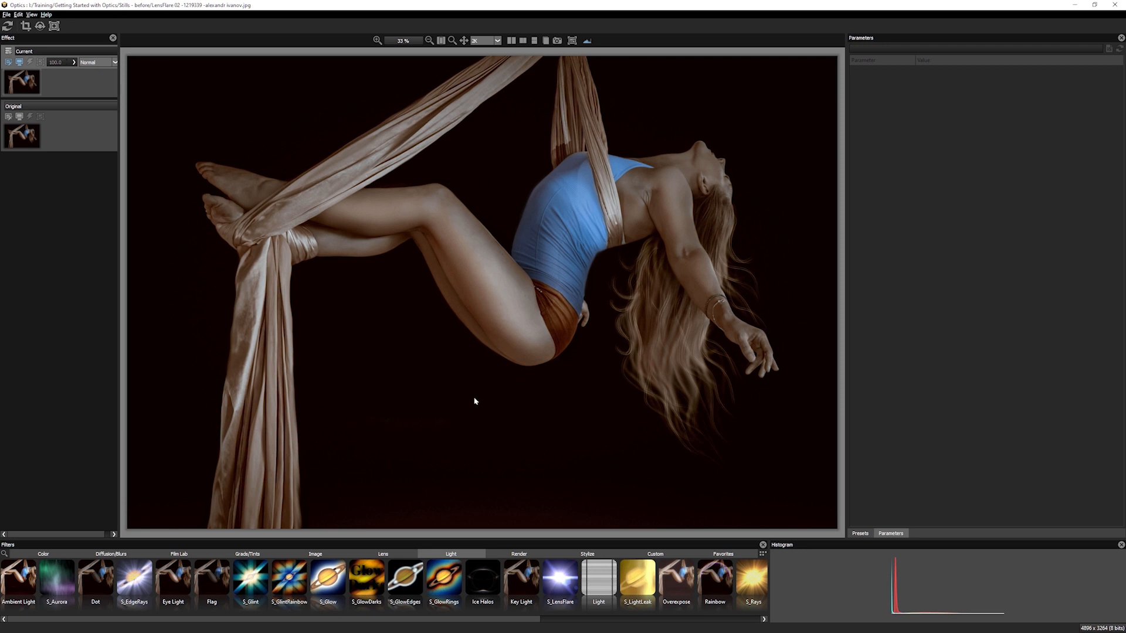
pyautogui.moveTo(477, 399)
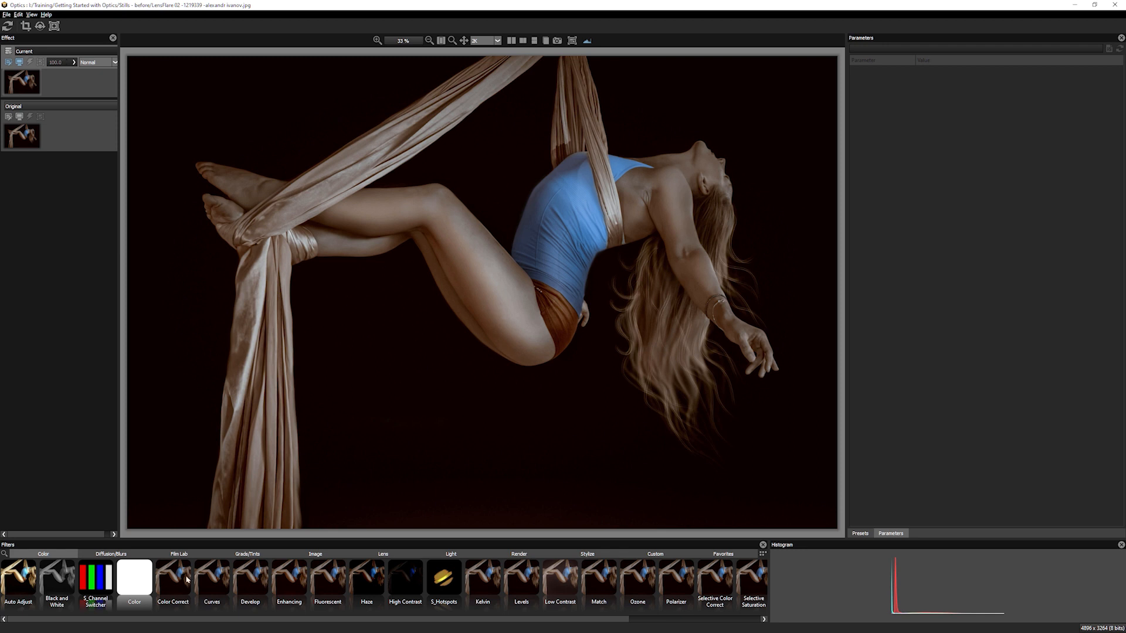
# Add a Levels filter and pull the midtone and white input sliders to brighten the photo.
pyautogui.click(522, 582)
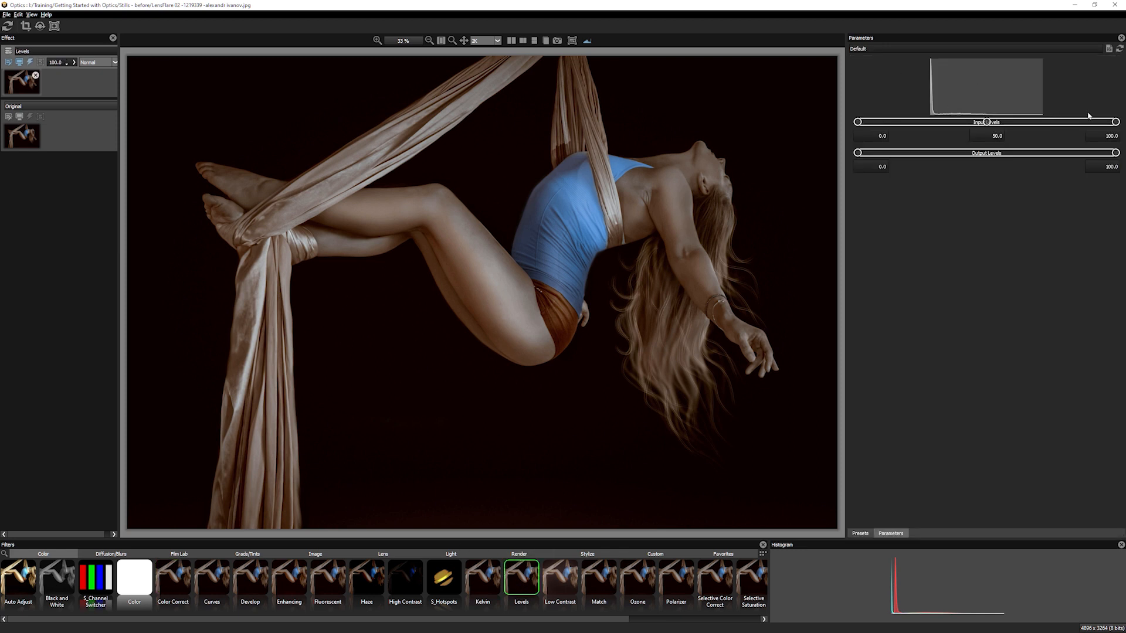
pyautogui.moveTo(1114, 122); pyautogui.dragTo(1065, 122)
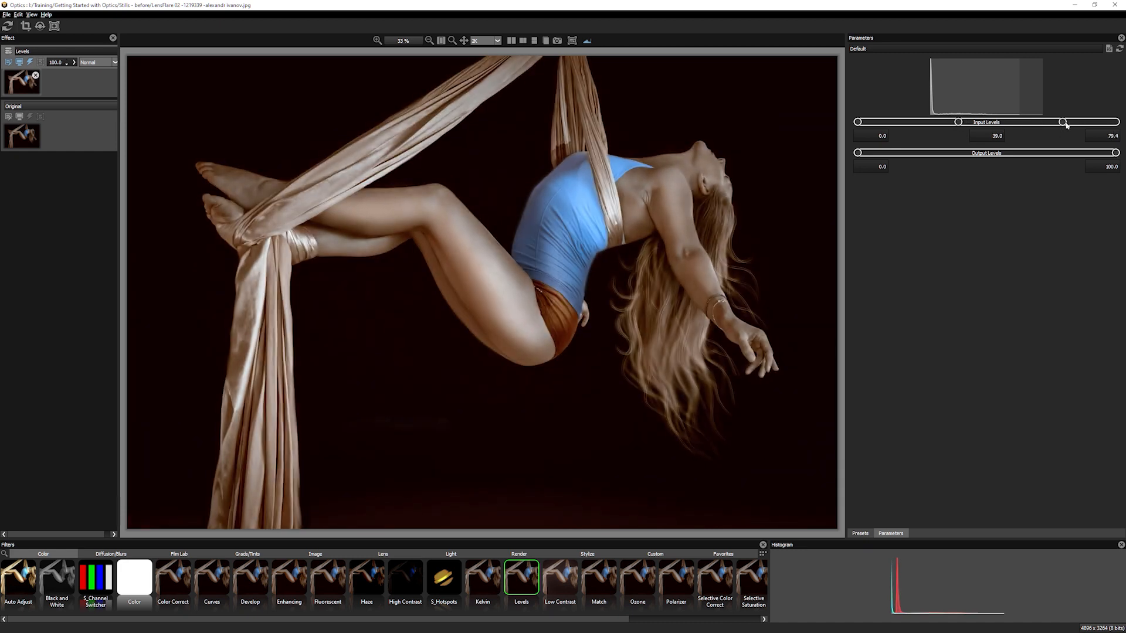
pyautogui.moveTo(1064, 121); pyautogui.dragTo(1041, 121)
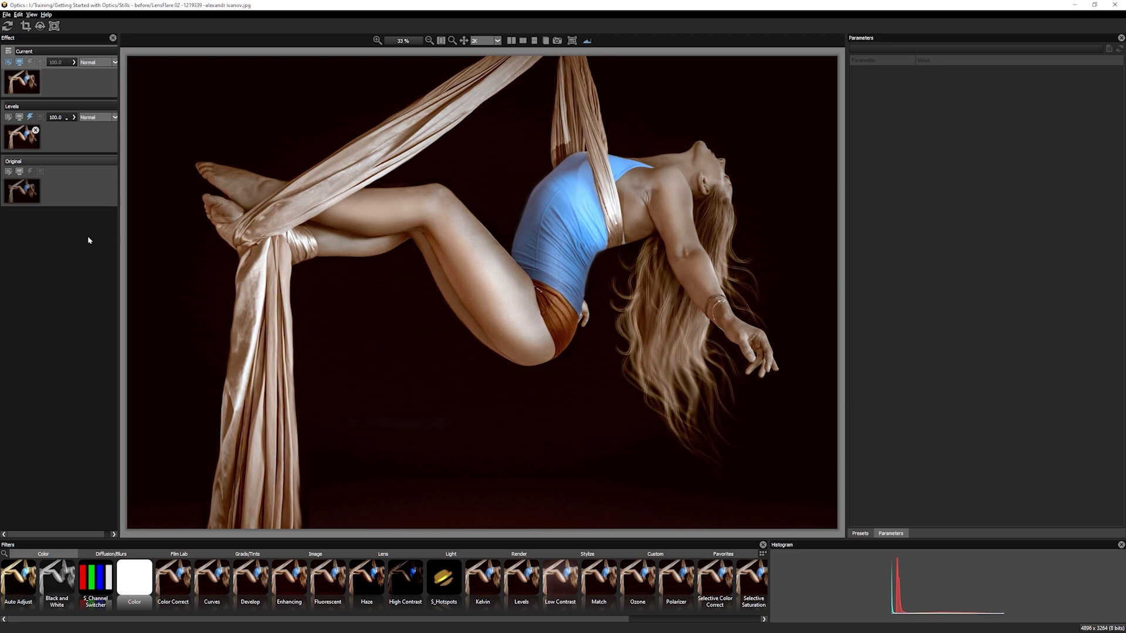
pyautogui.moveTo(598, 450)
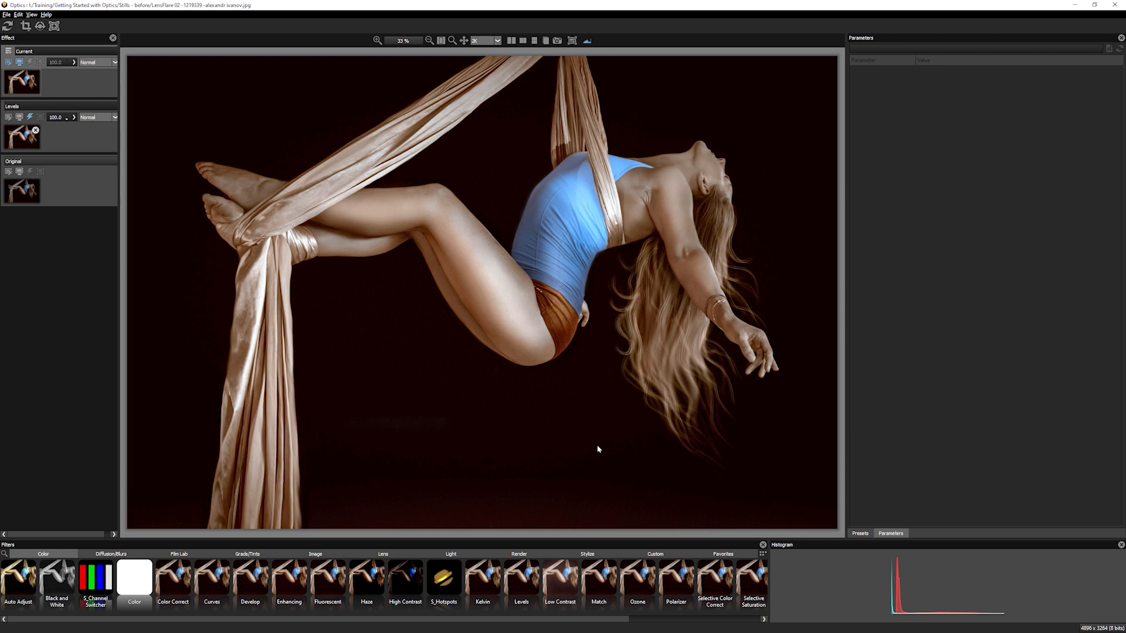
pyautogui.moveTo(139, 609)
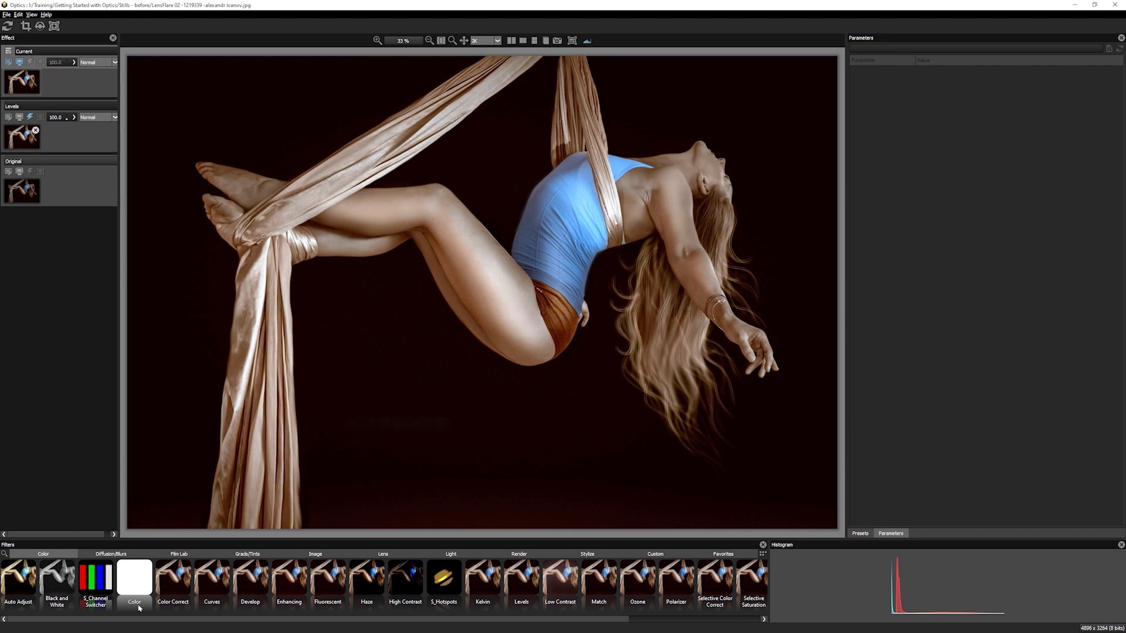
# Add a Color filter and paint a mask over the performer and her silks.
pyautogui.click(134, 582)
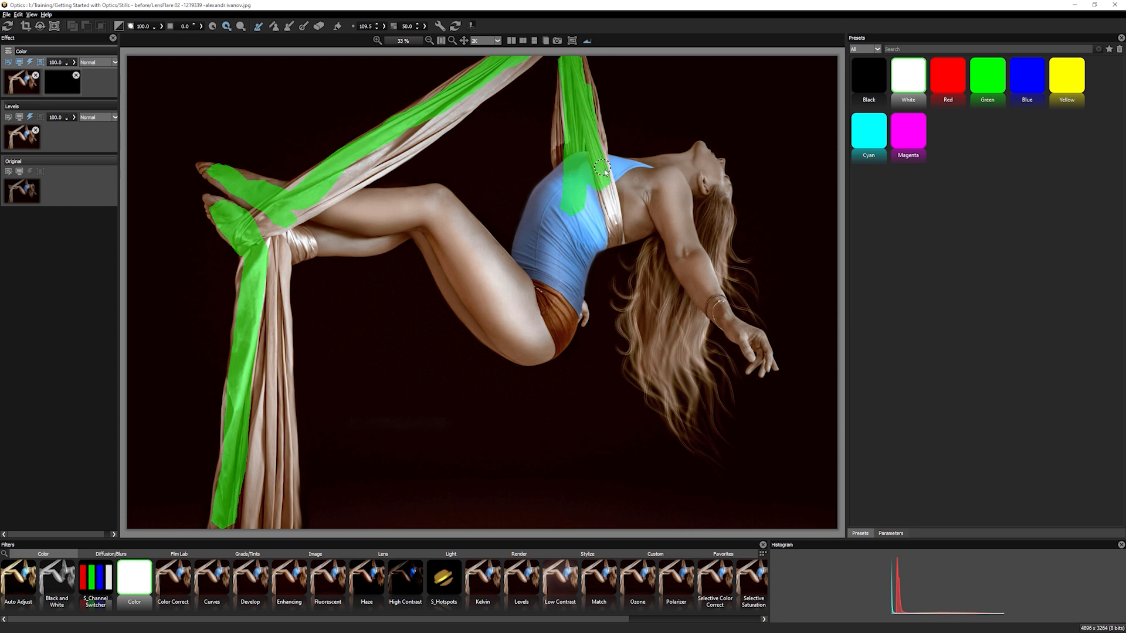
pyautogui.moveTo(603, 169); pyautogui.dragTo(305, 247)
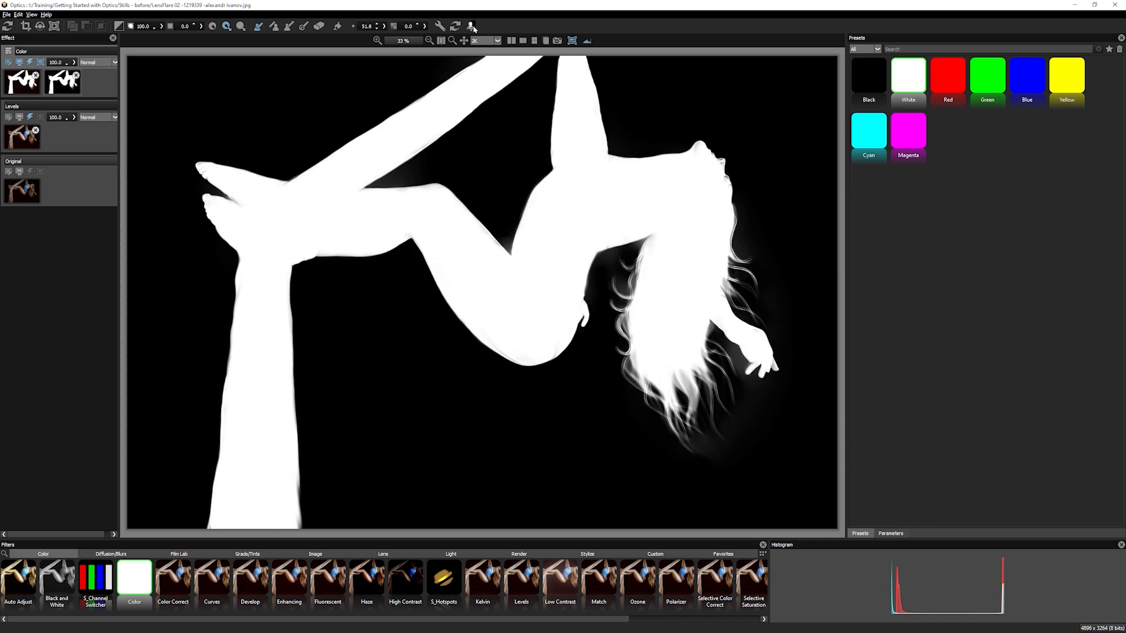
pyautogui.click(471, 26)
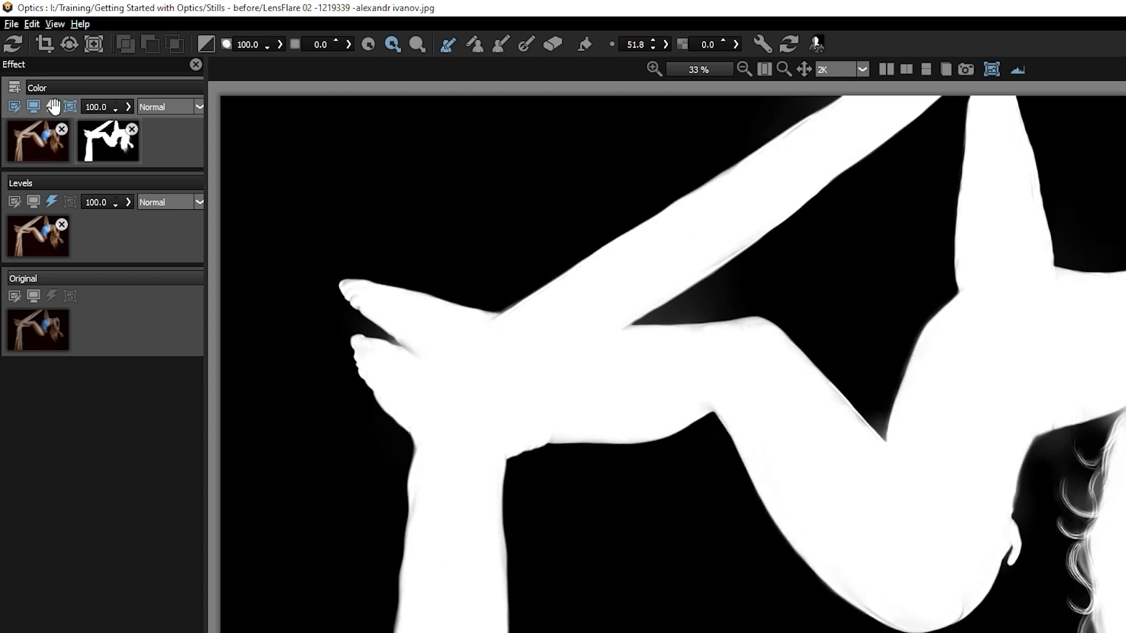
pyautogui.moveTo(90, 286)
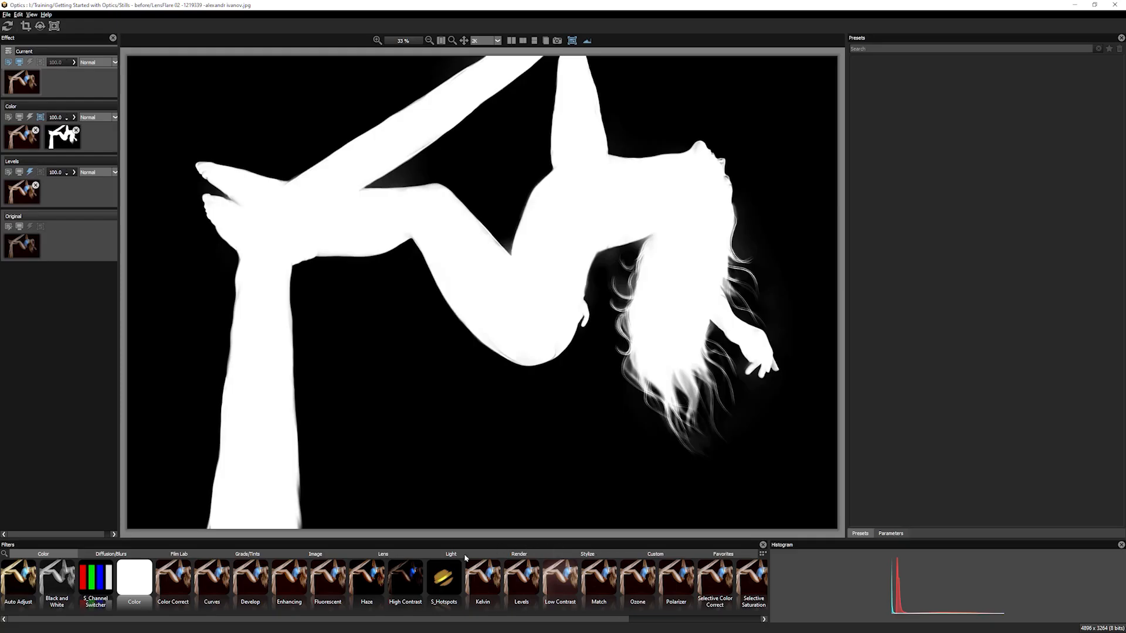
# Add an S_LensFlare behind her shoulder, copying the performer mask onto its layer.
pyautogui.click(451, 553)
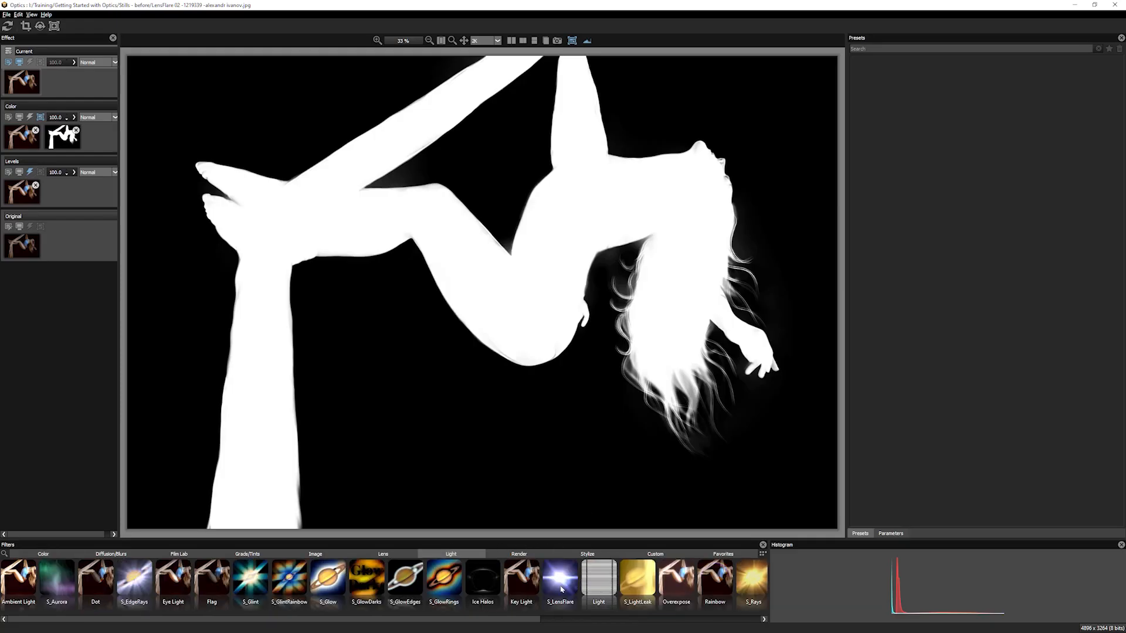
pyautogui.click(560, 578)
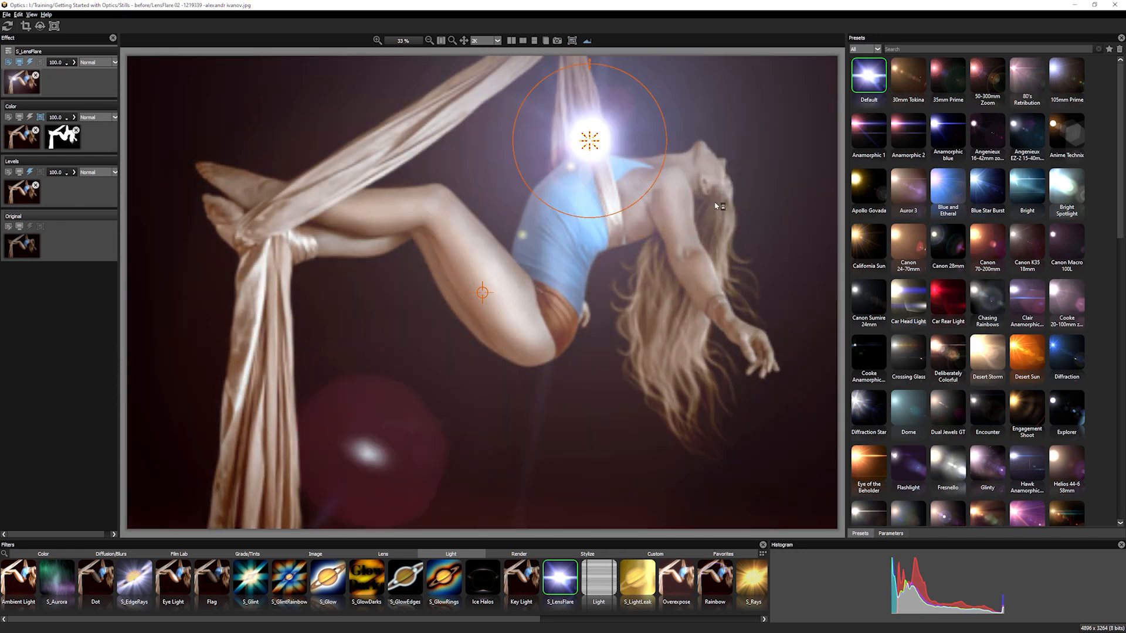
pyautogui.moveTo(588, 140); pyautogui.dragTo(632, 176)
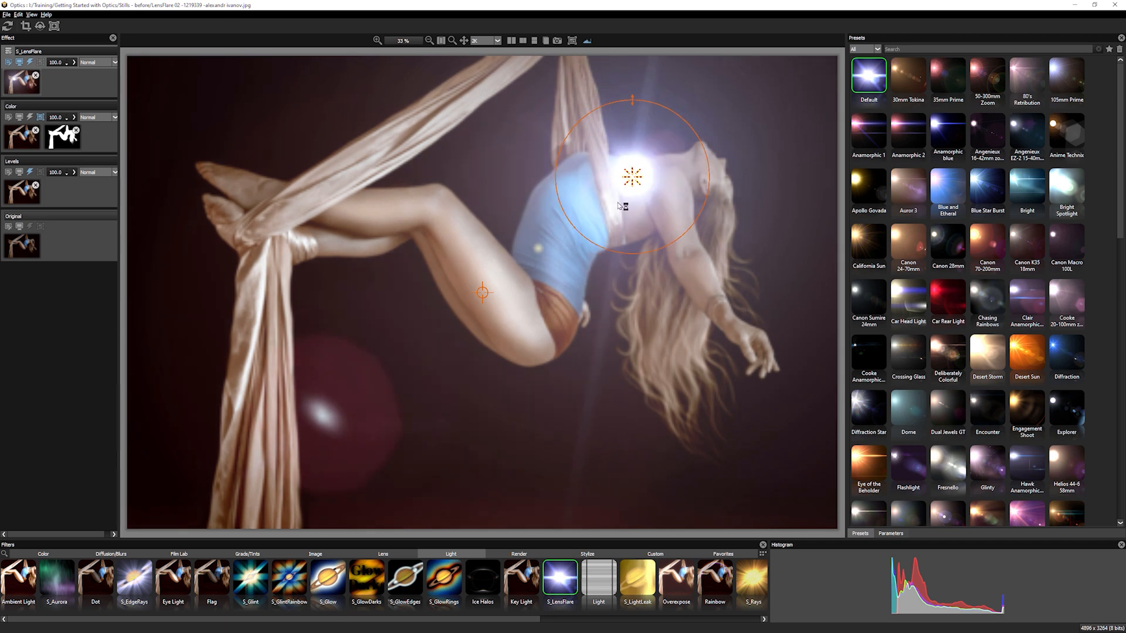
pyautogui.moveTo(632, 176); pyautogui.dragTo(352, 155)
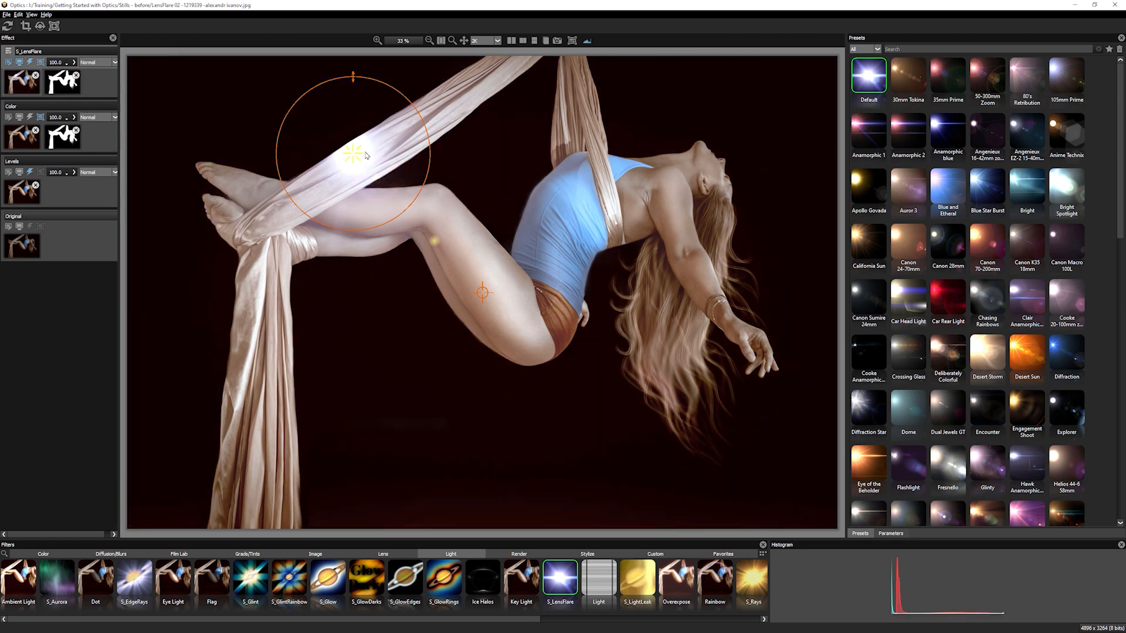
pyautogui.moveTo(351, 155); pyautogui.dragTo(529, 315)
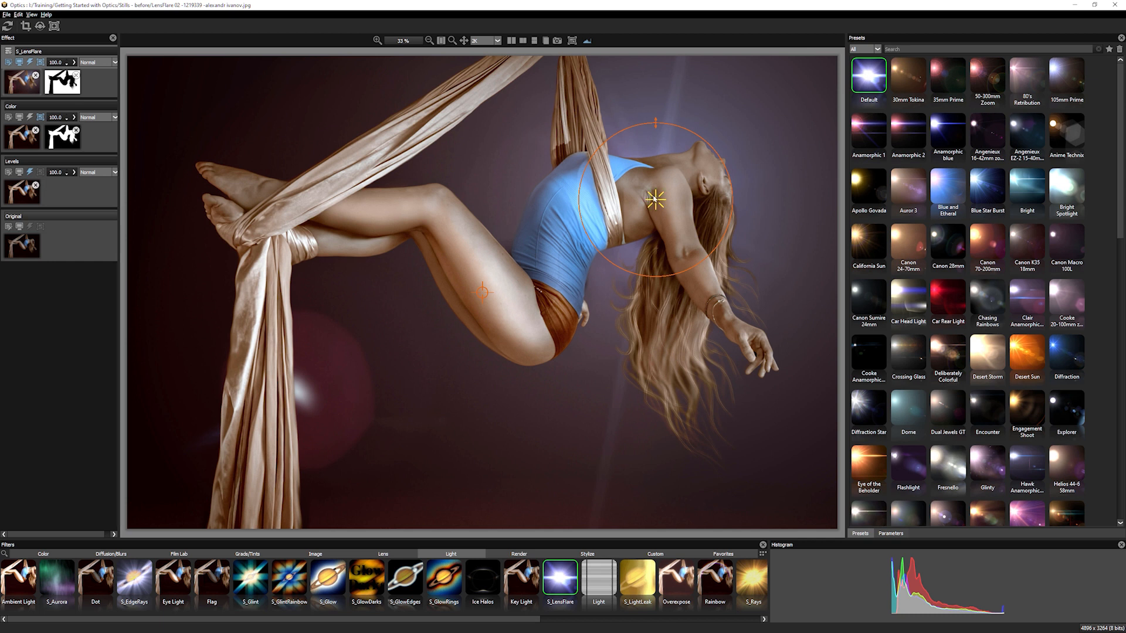
# Apply the Blue and Ethereal preset on her chest and stretch it into a wide oval.
pyautogui.moveTo(654, 200); pyautogui.dragTo(505, 200)
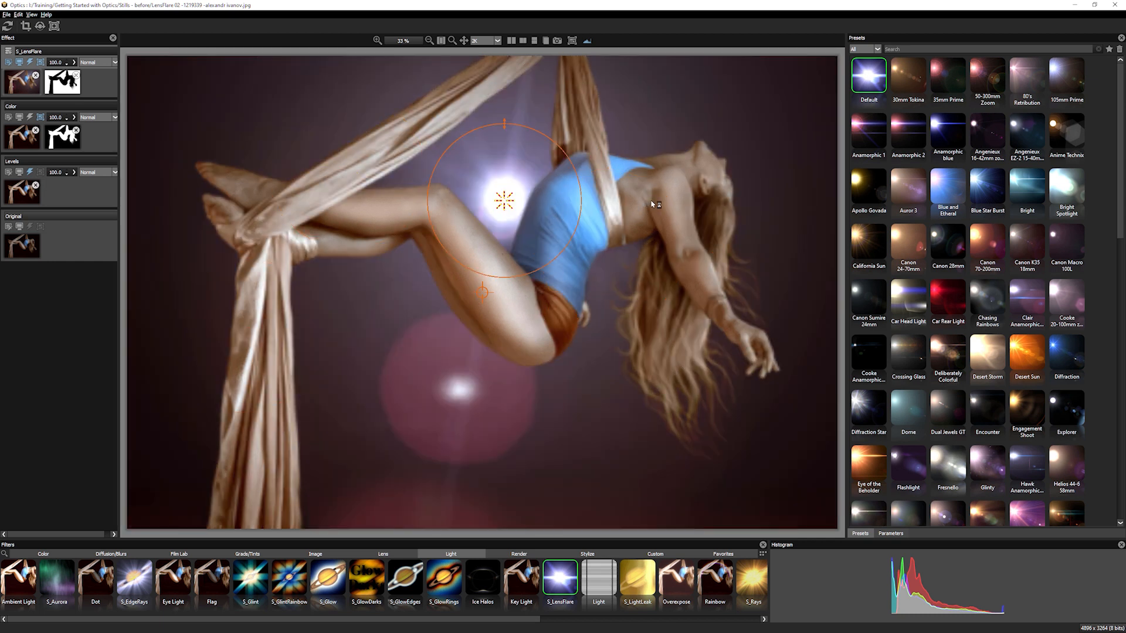
pyautogui.moveTo(504, 199); pyautogui.dragTo(645, 187)
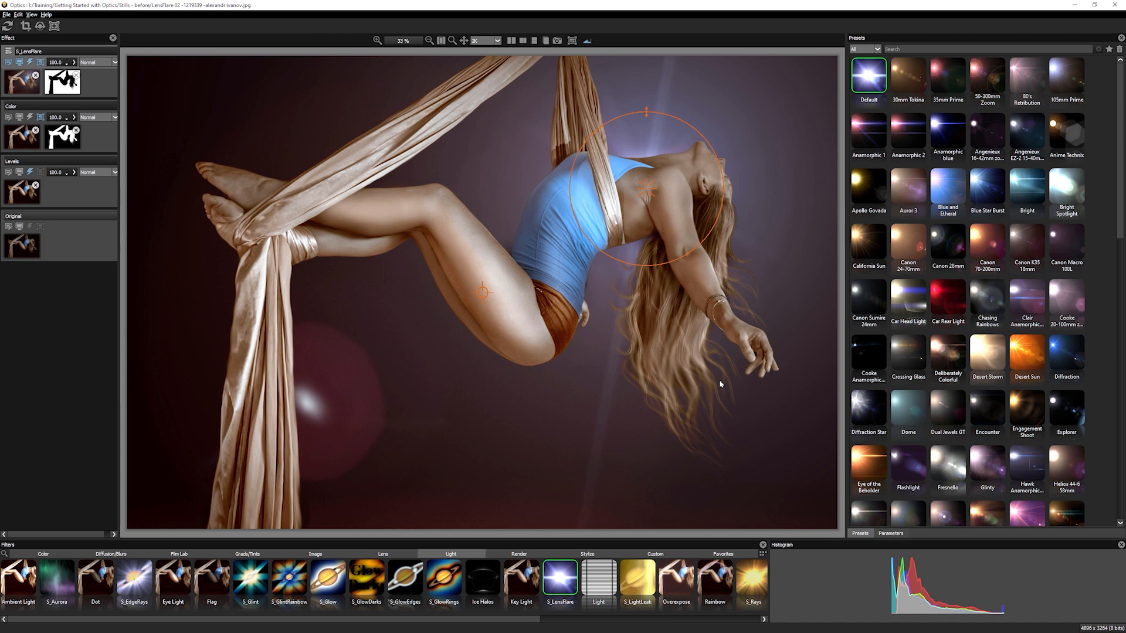
pyautogui.moveTo(936, 193)
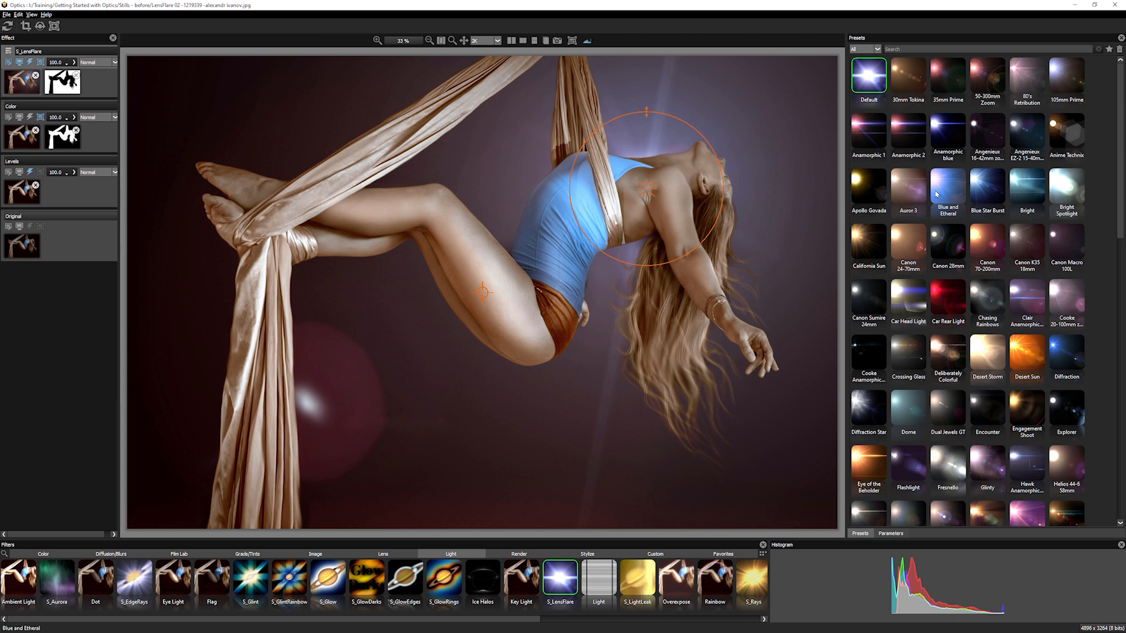
pyautogui.click(908, 188)
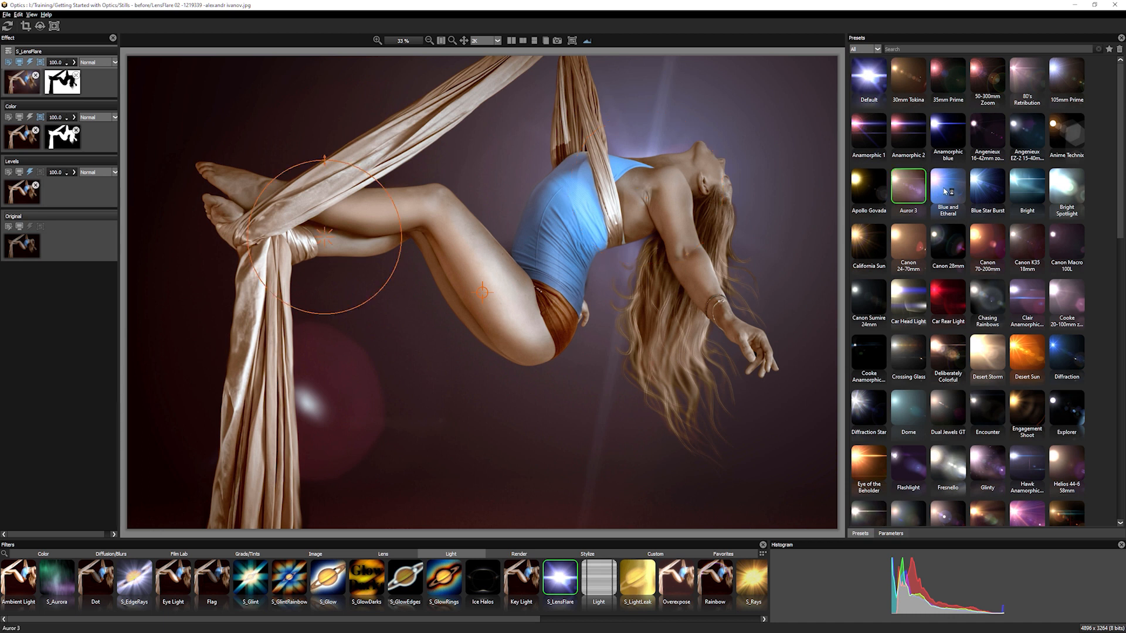
pyautogui.click(947, 188)
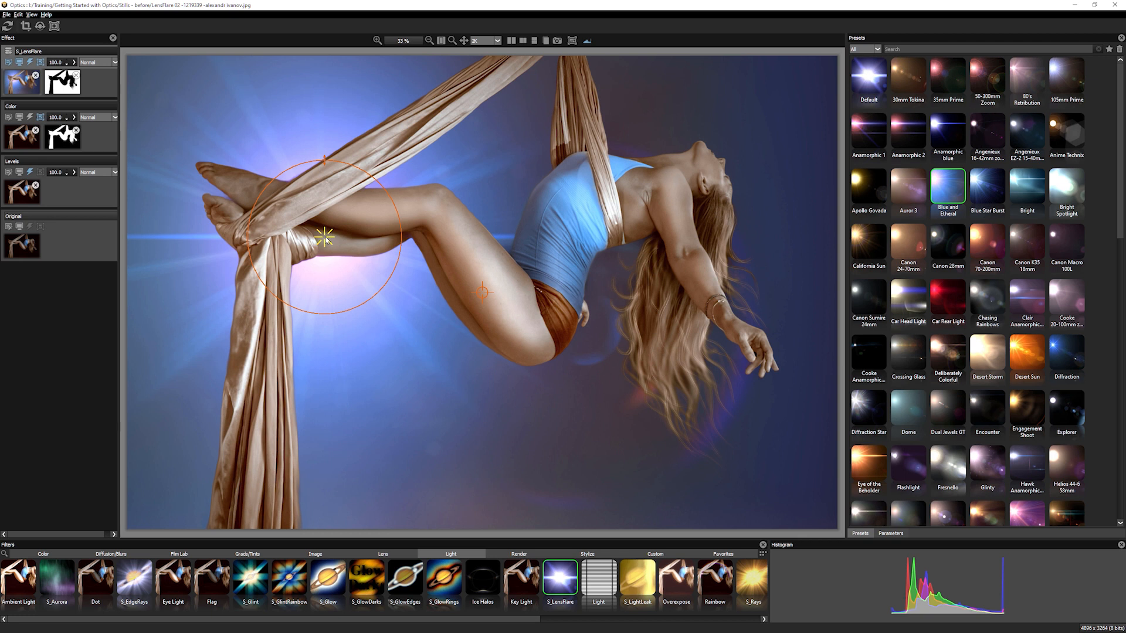
pyautogui.moveTo(323, 238); pyautogui.dragTo(594, 182)
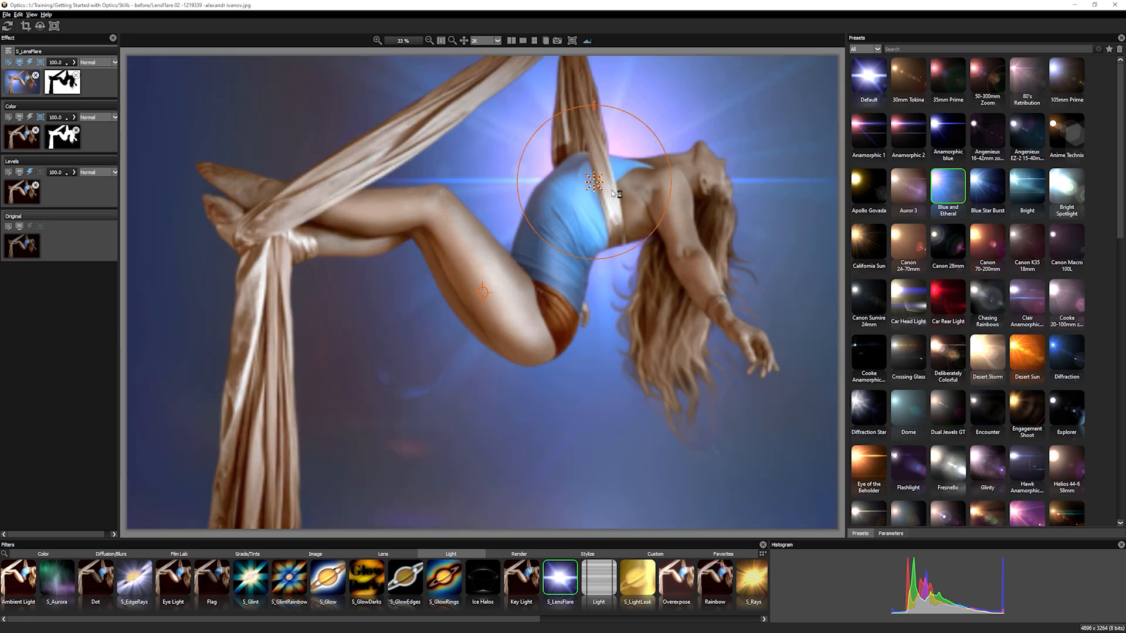
pyautogui.moveTo(592, 182); pyautogui.dragTo(626, 200)
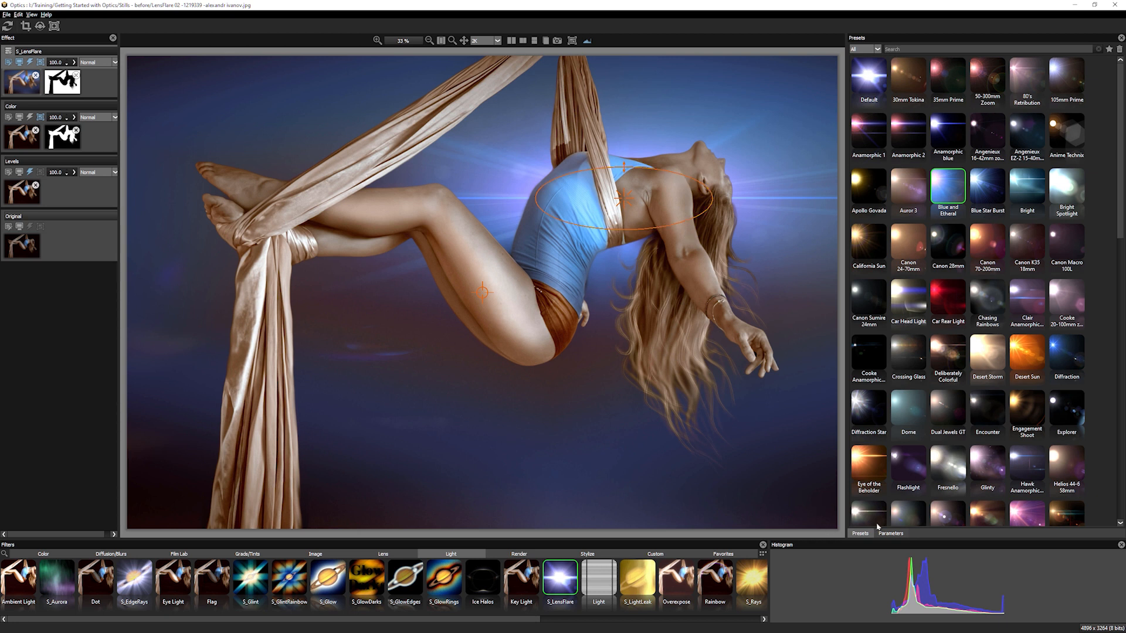
# Hide the on-image guides and fine-tune the flare's brightness and hue shift.
pyautogui.click(890, 534)
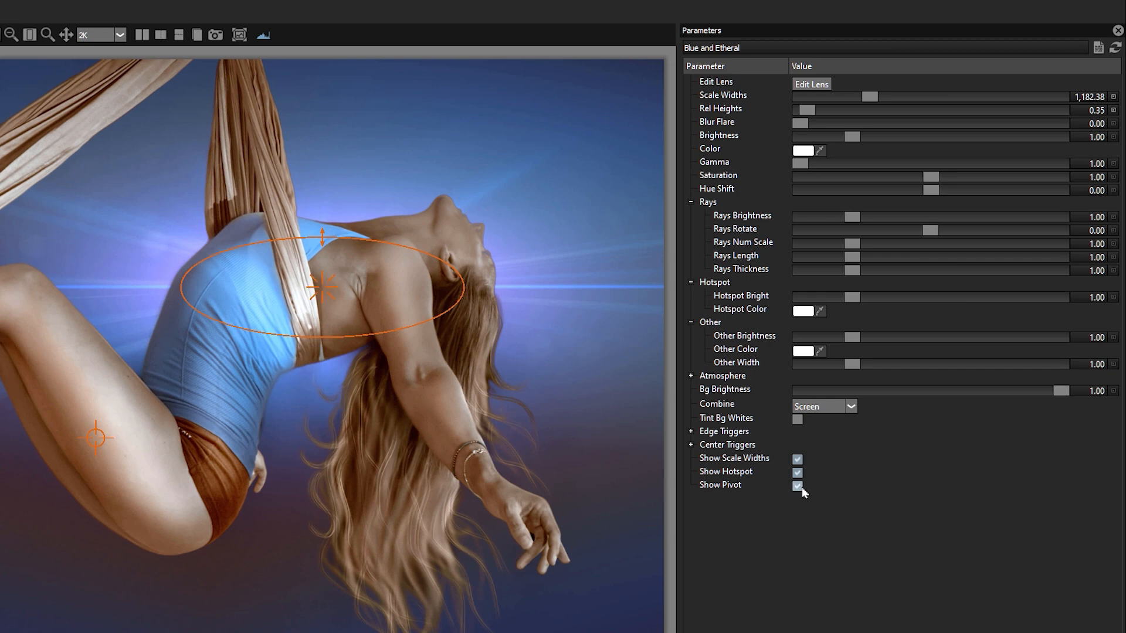
pyautogui.click(797, 485)
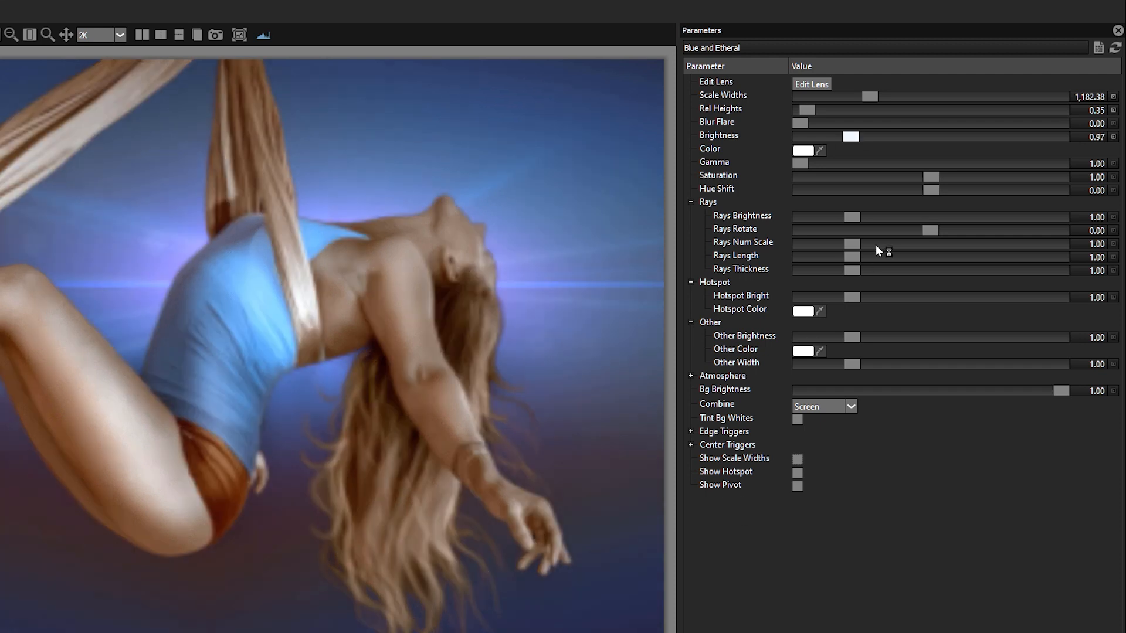
pyautogui.moveTo(851, 136); pyautogui.dragTo(846, 136)
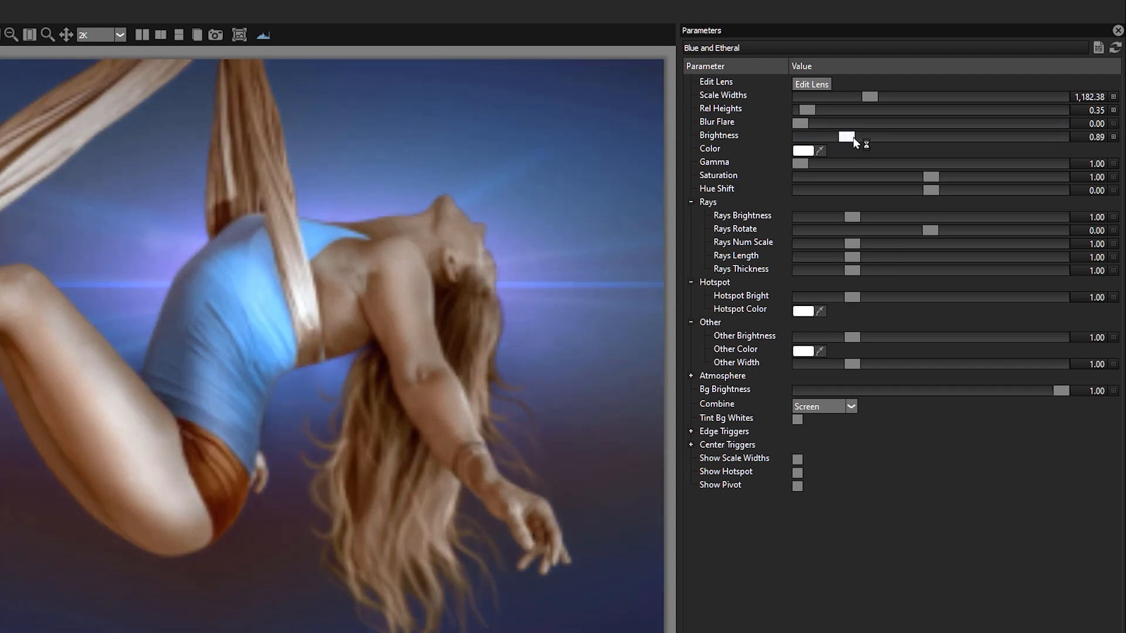
pyautogui.moveTo(845, 137); pyautogui.dragTo(857, 137)
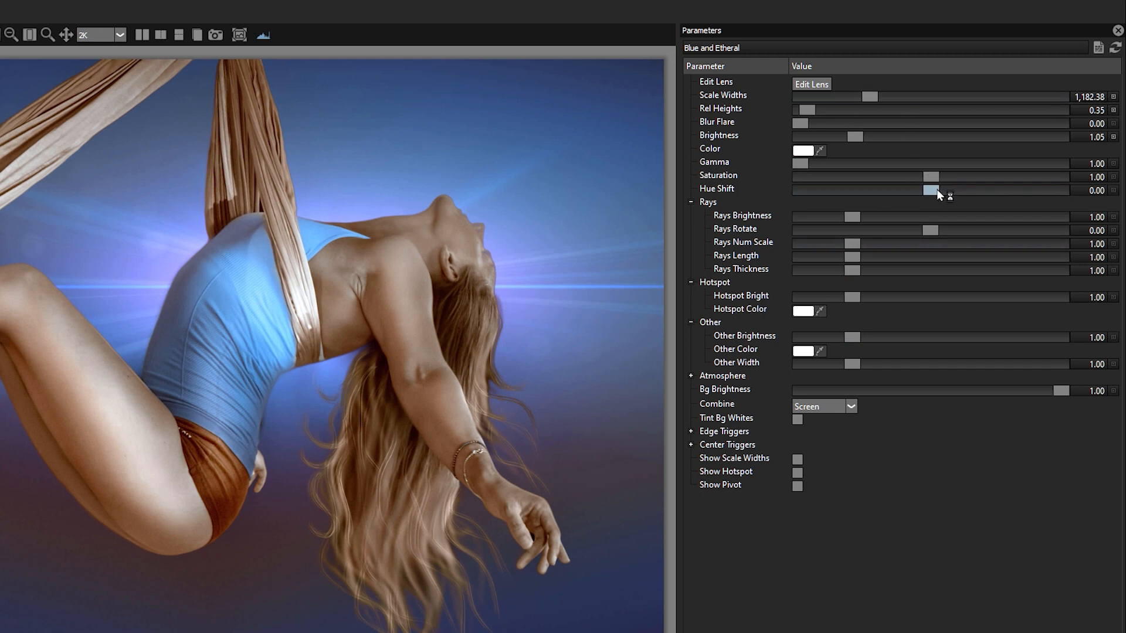
pyautogui.moveTo(926, 190); pyautogui.dragTo(943, 190)
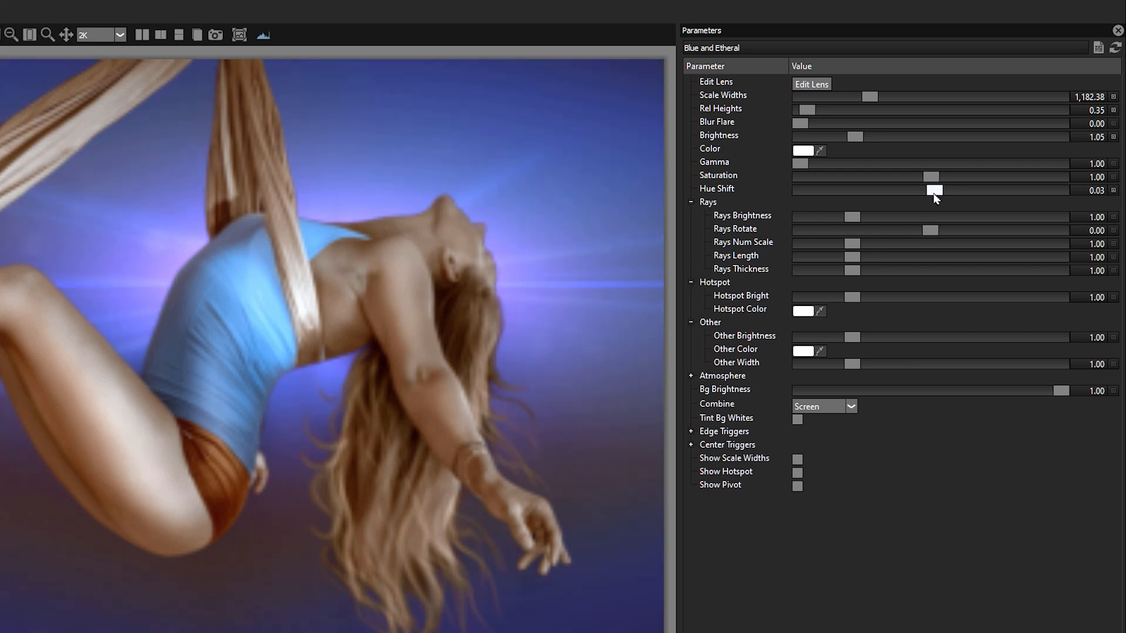
pyautogui.moveTo(935, 190); pyautogui.dragTo(930, 190)
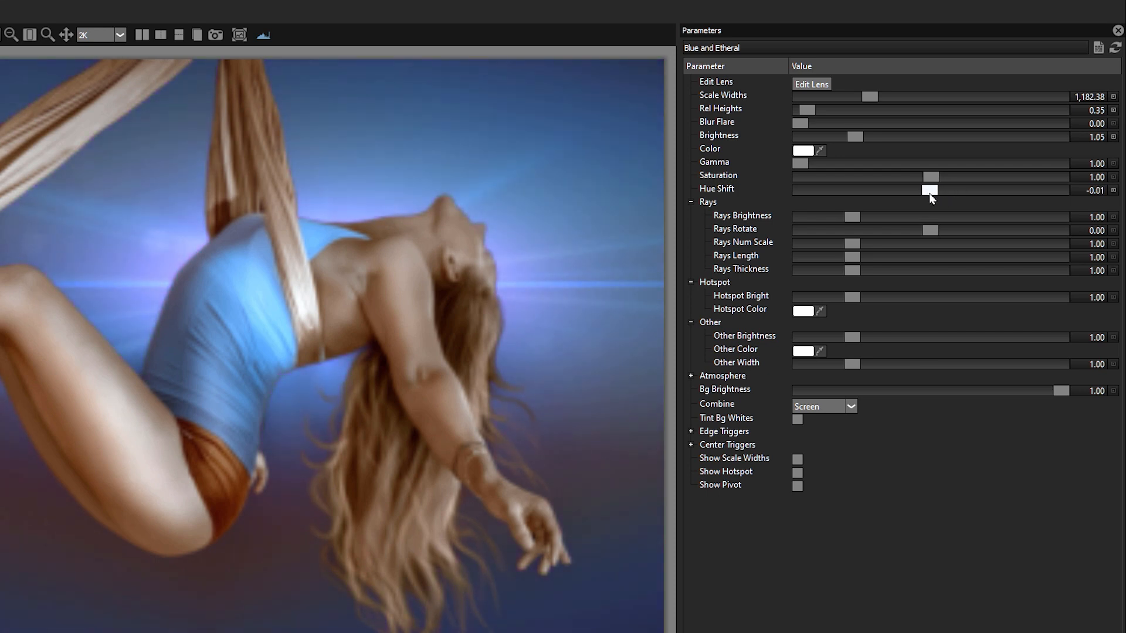
pyautogui.moveTo(930, 190); pyautogui.dragTo(926, 190)
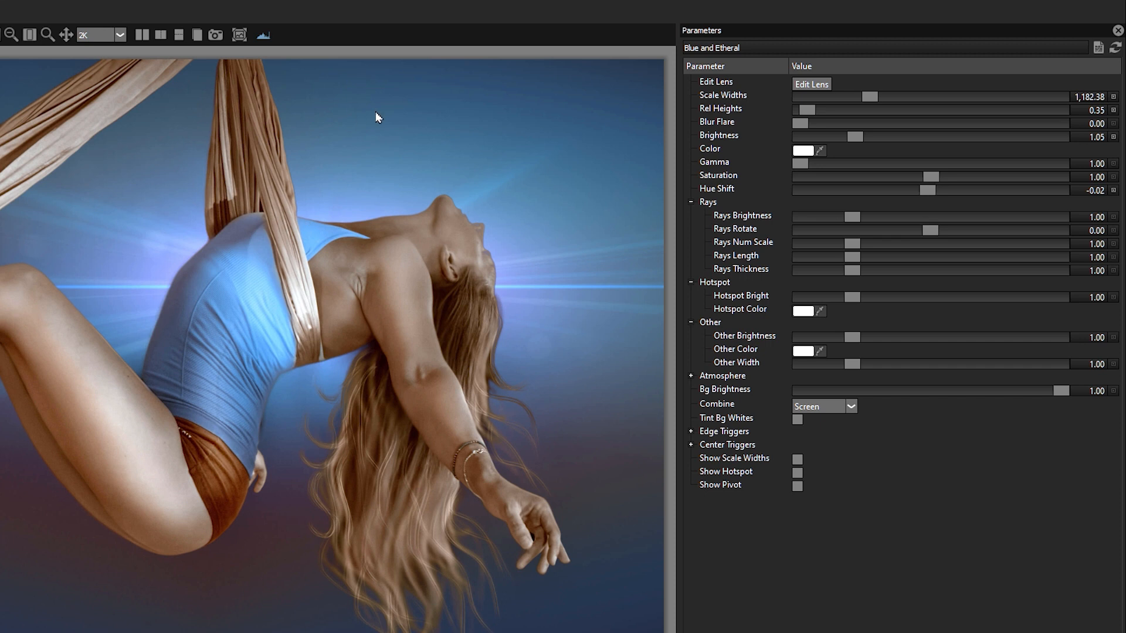
pyautogui.moveTo(290, 460)
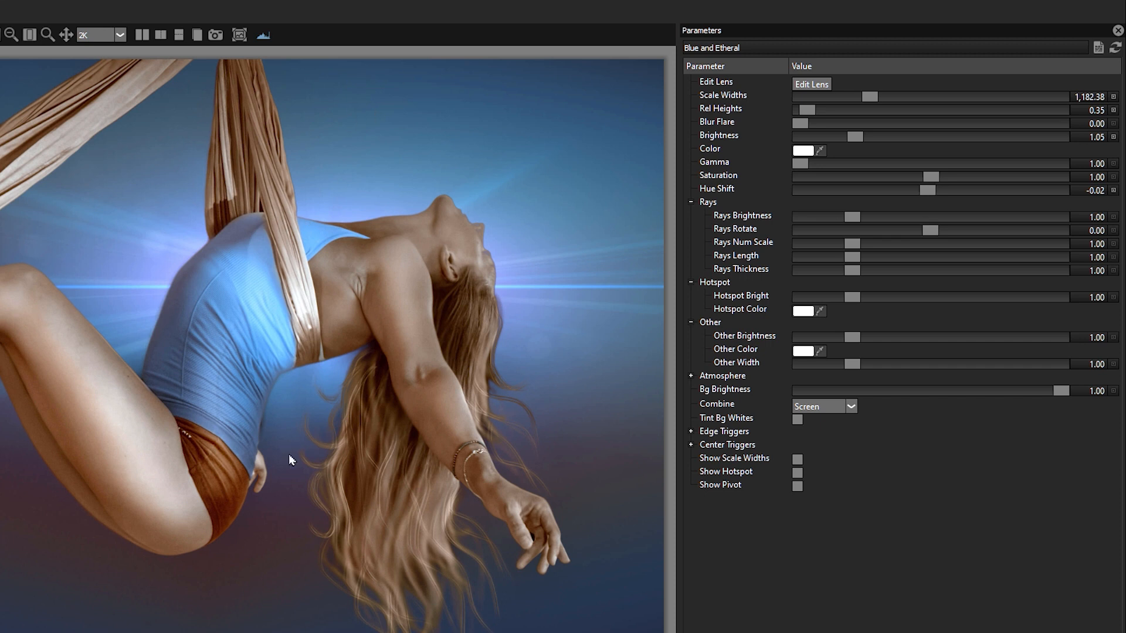
pyautogui.moveTo(754, 115)
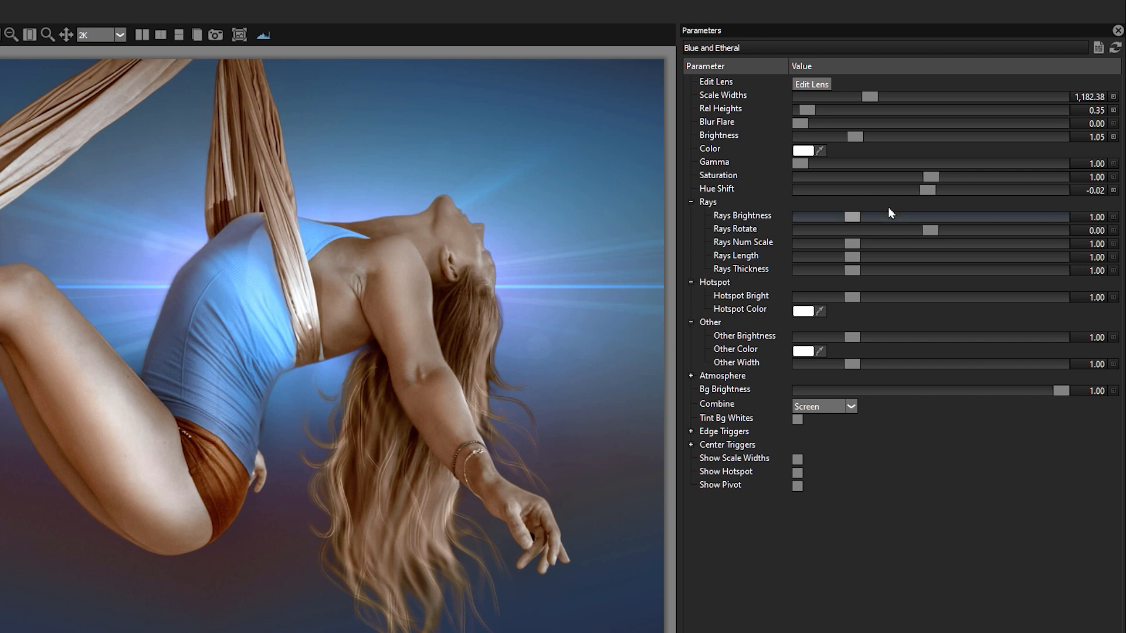
# Set Rays Brightness to about 0.86 and begin adding atmospheric haze.
pyautogui.moveTo(853, 216); pyautogui.dragTo(845, 216)
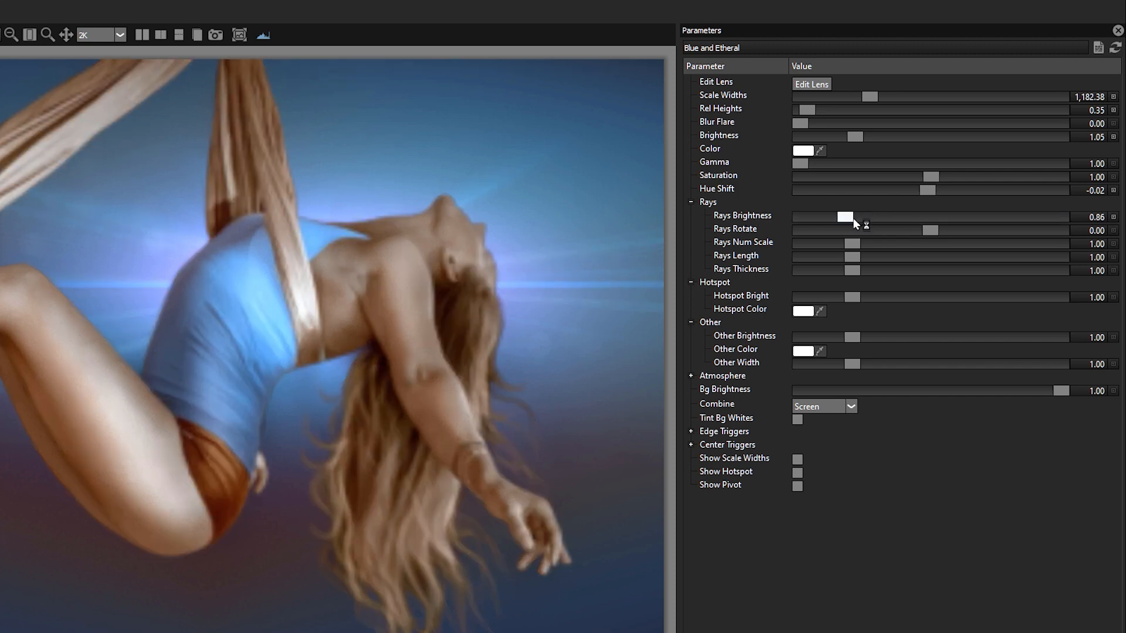
pyautogui.moveTo(845, 217); pyautogui.dragTo(910, 217)
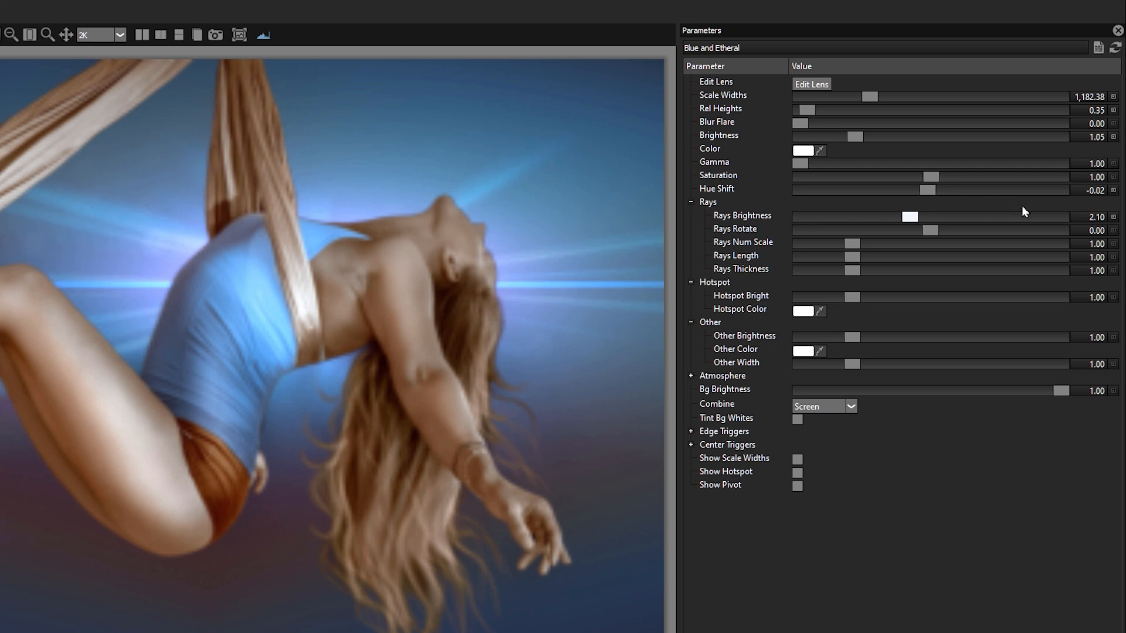
pyautogui.moveTo(908, 216); pyautogui.dragTo(845, 216)
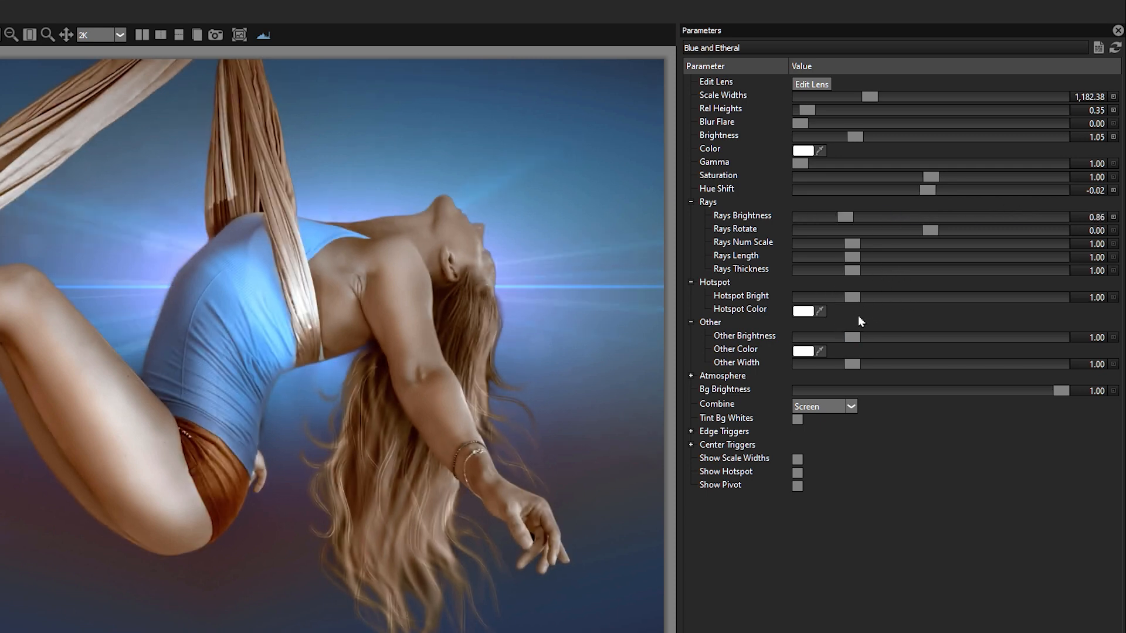
pyautogui.moveTo(852, 297); pyautogui.dragTo(896, 297)
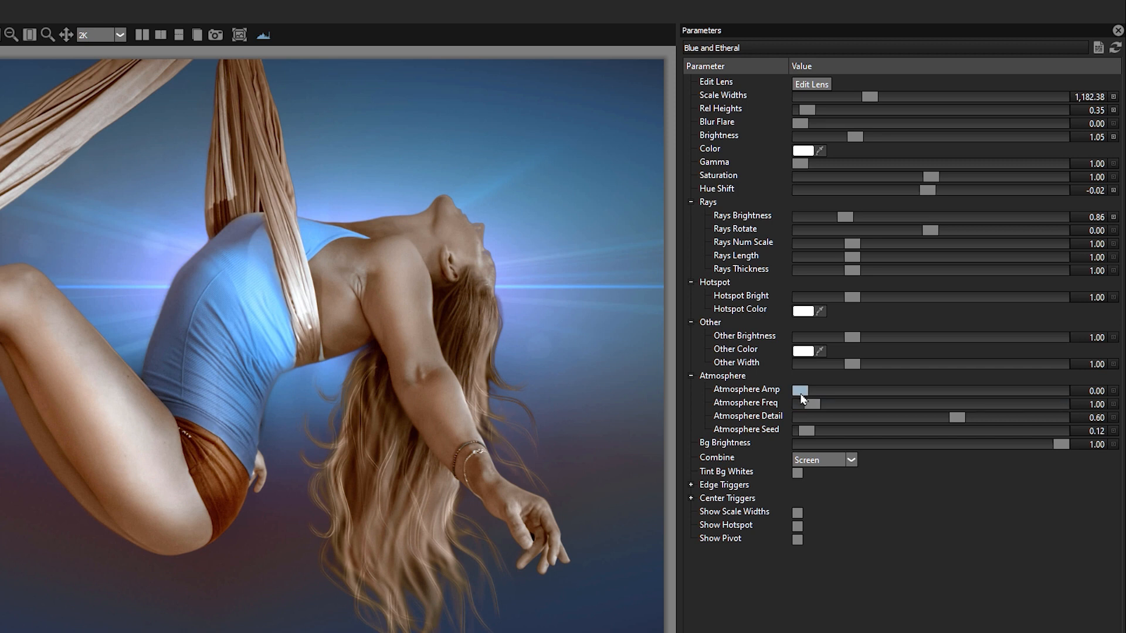
pyautogui.moveTo(799, 389); pyautogui.dragTo(816, 389)
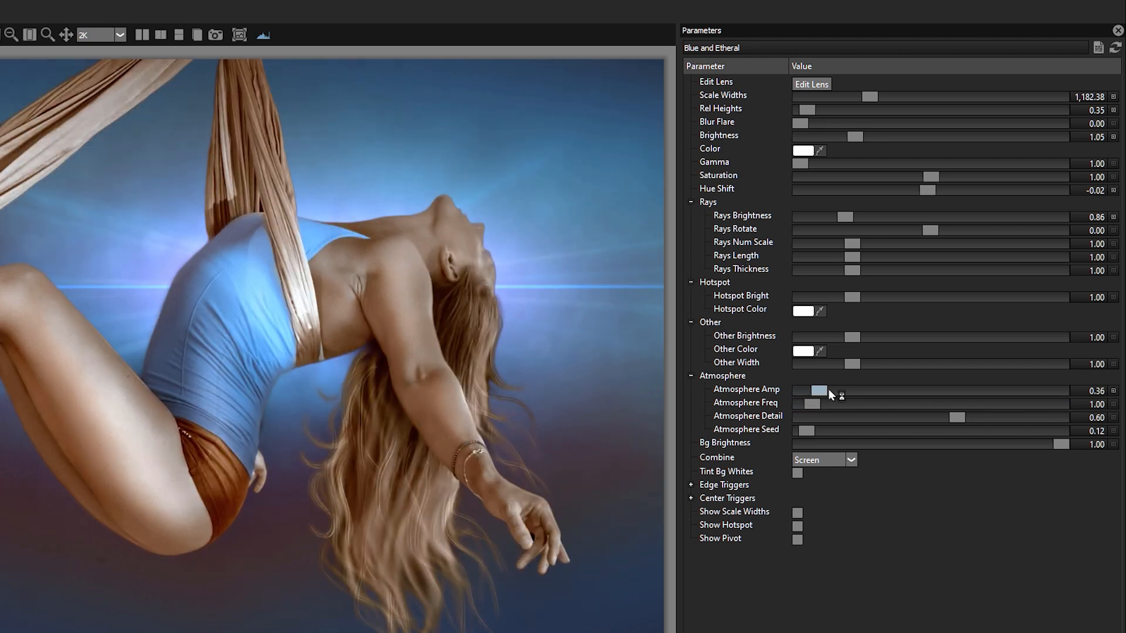
# Set Atmosphere Amp to about 0.36 before applying the flare layer.
pyautogui.moveTo(819, 389); pyautogui.dragTo(880, 390)
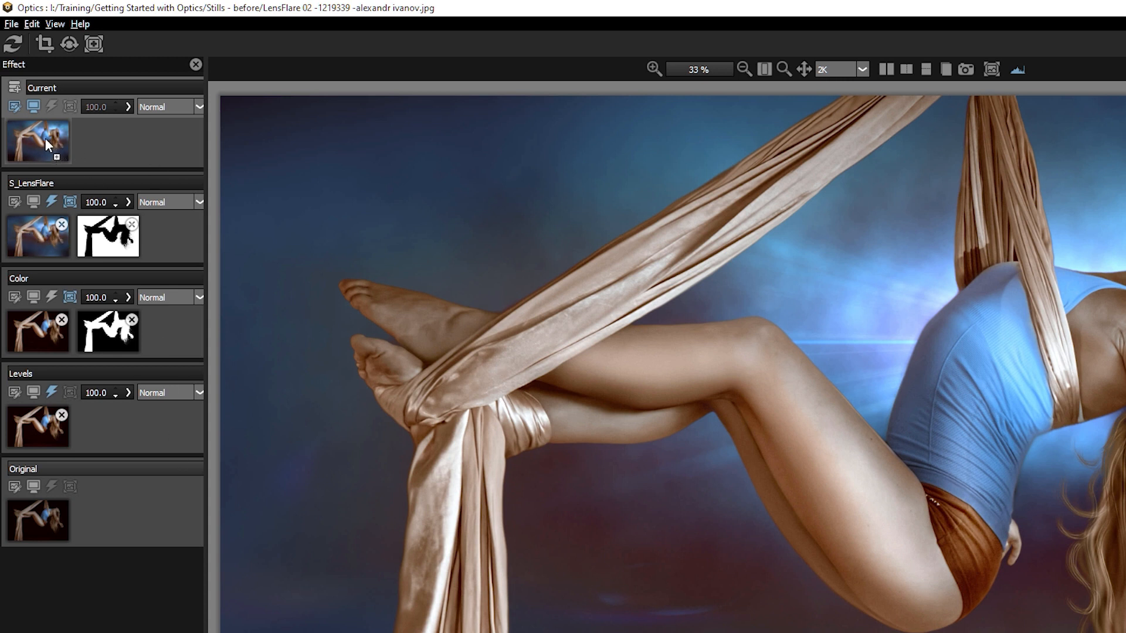
# Add a new S_LensFlare with the Diffraction Star preset behind her upper body.
pyautogui.click(37, 141)
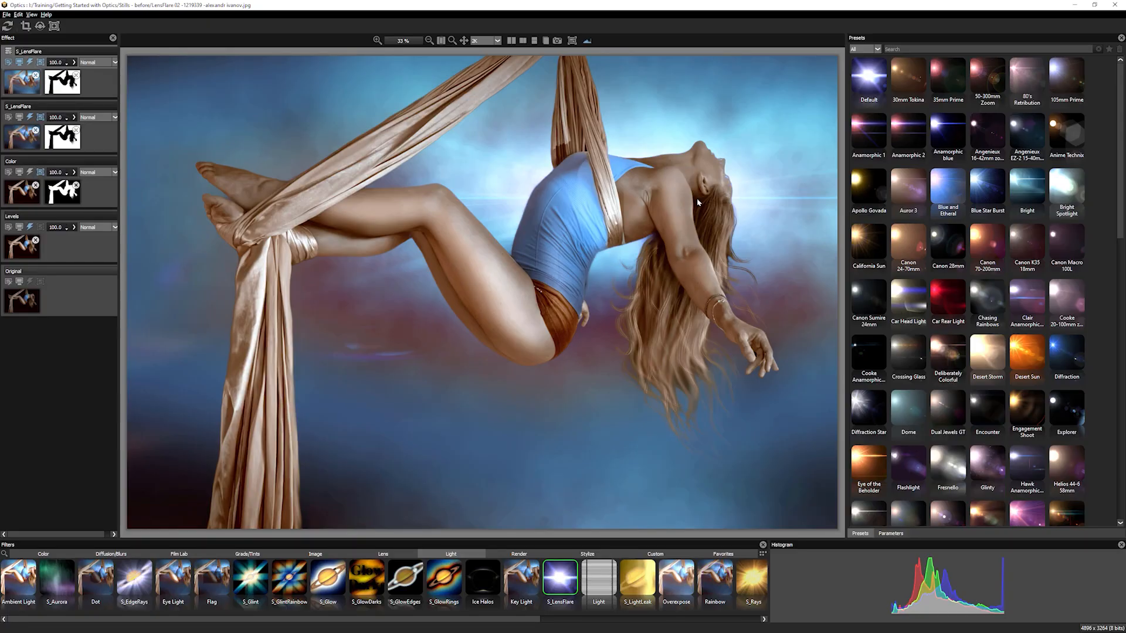
pyautogui.click(986, 187)
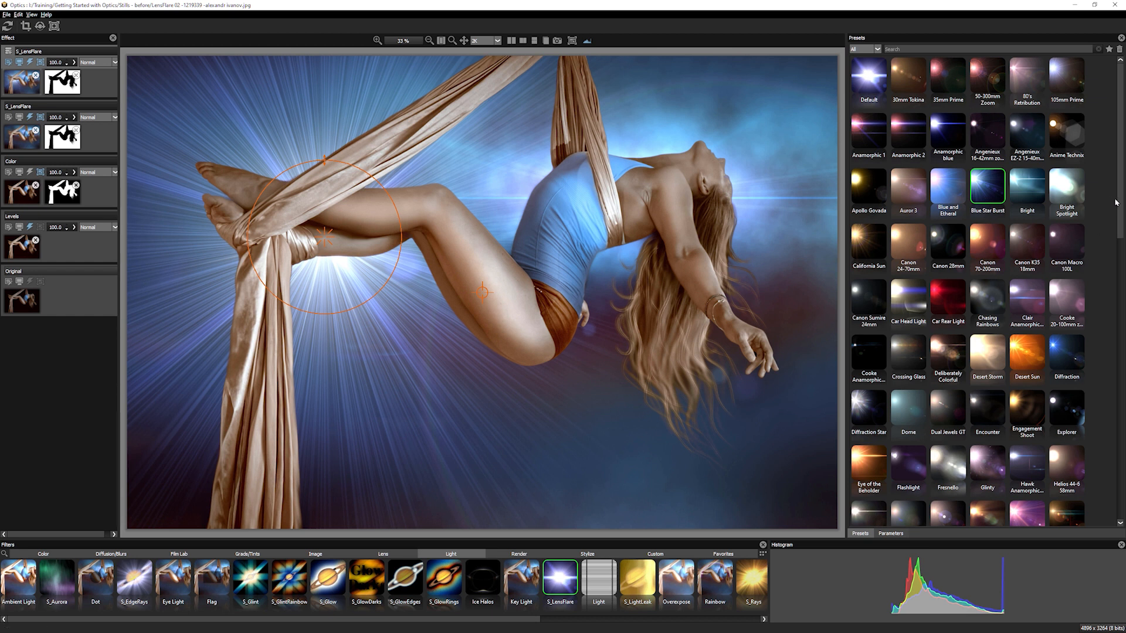
pyautogui.scroll(-3)
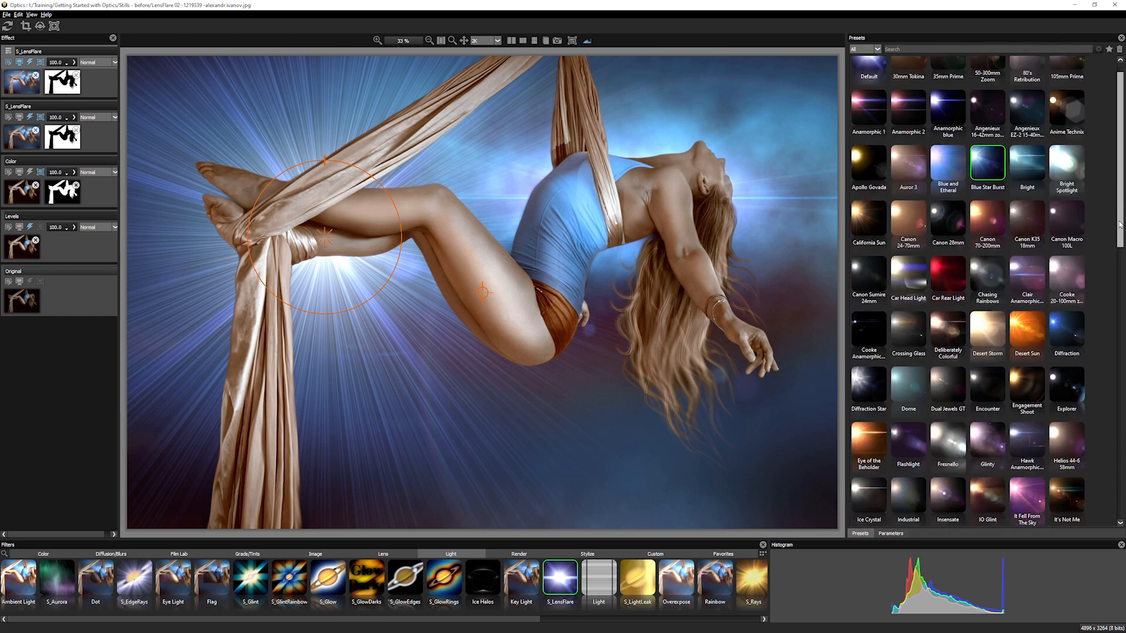
pyautogui.scroll(-3)
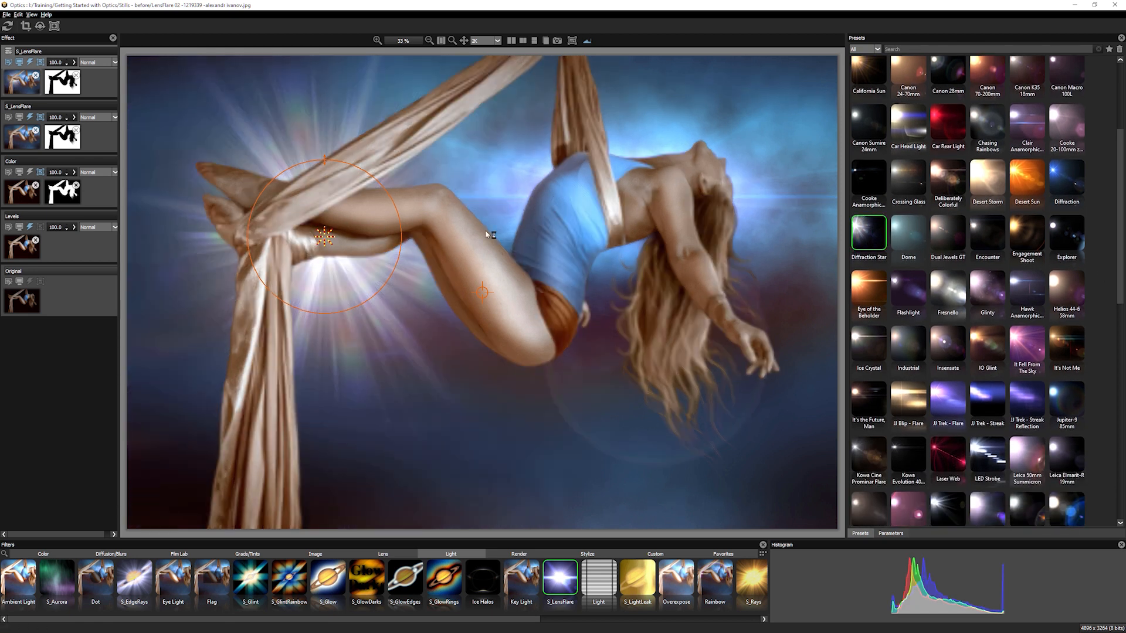
pyautogui.moveTo(324, 240); pyautogui.dragTo(670, 197)
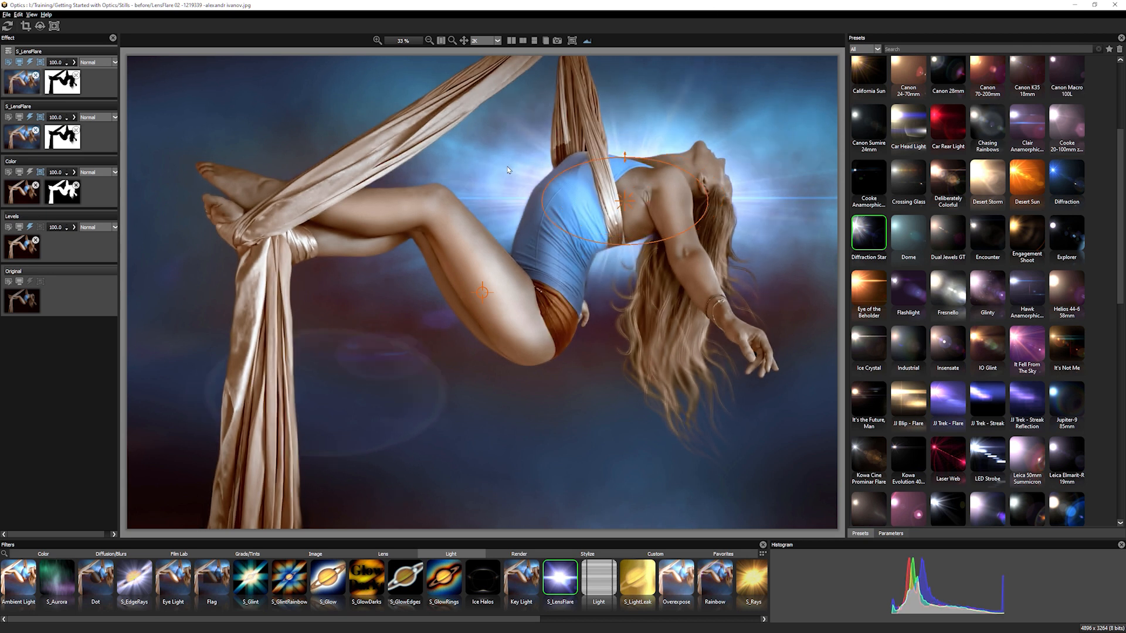
pyautogui.moveTo(671, 191)
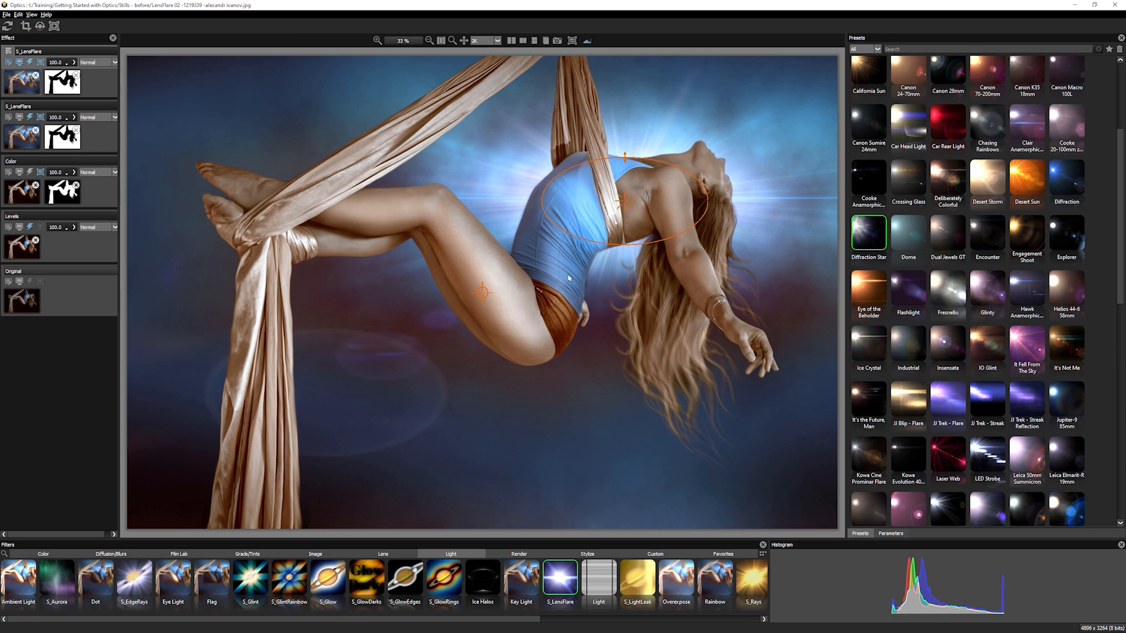
pyautogui.click(890, 534)
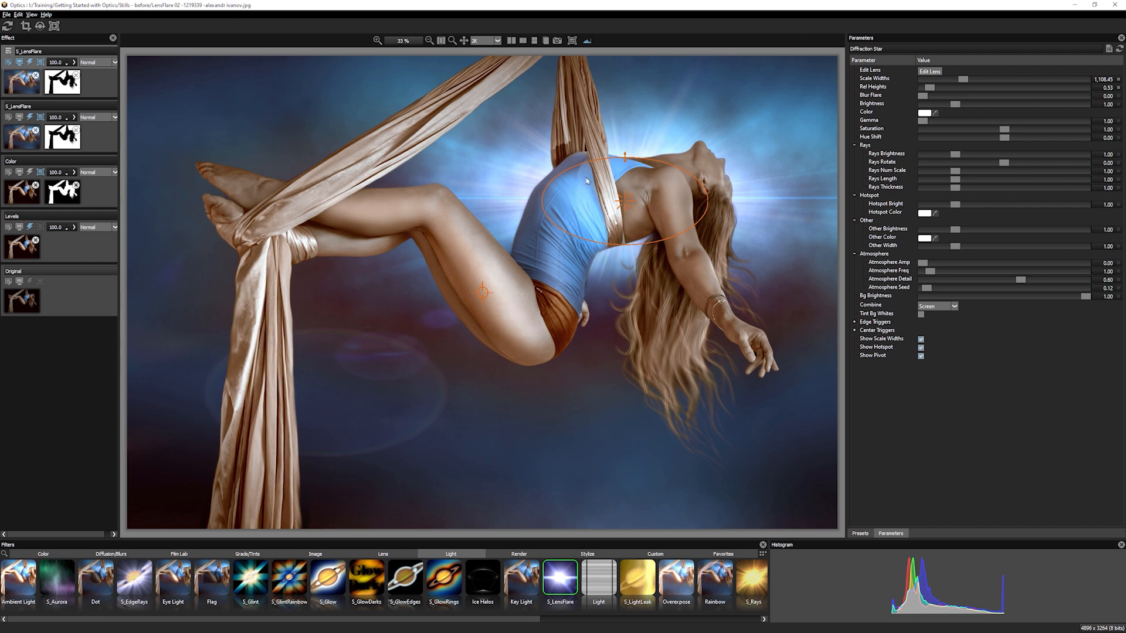
pyautogui.moveTo(673, 173)
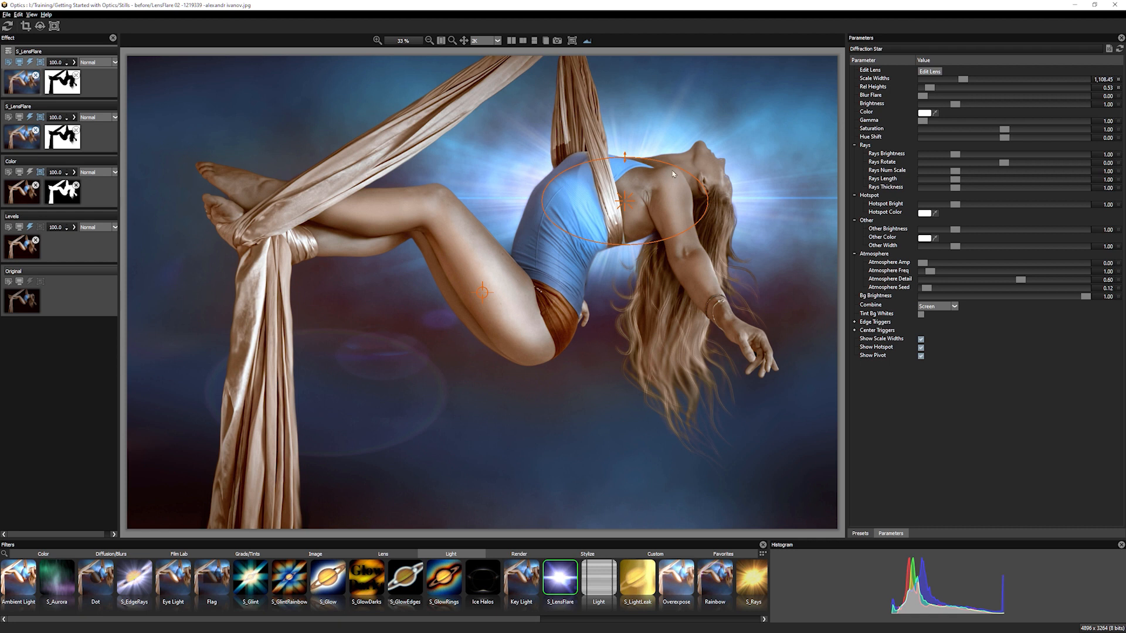
pyautogui.moveTo(274, 422)
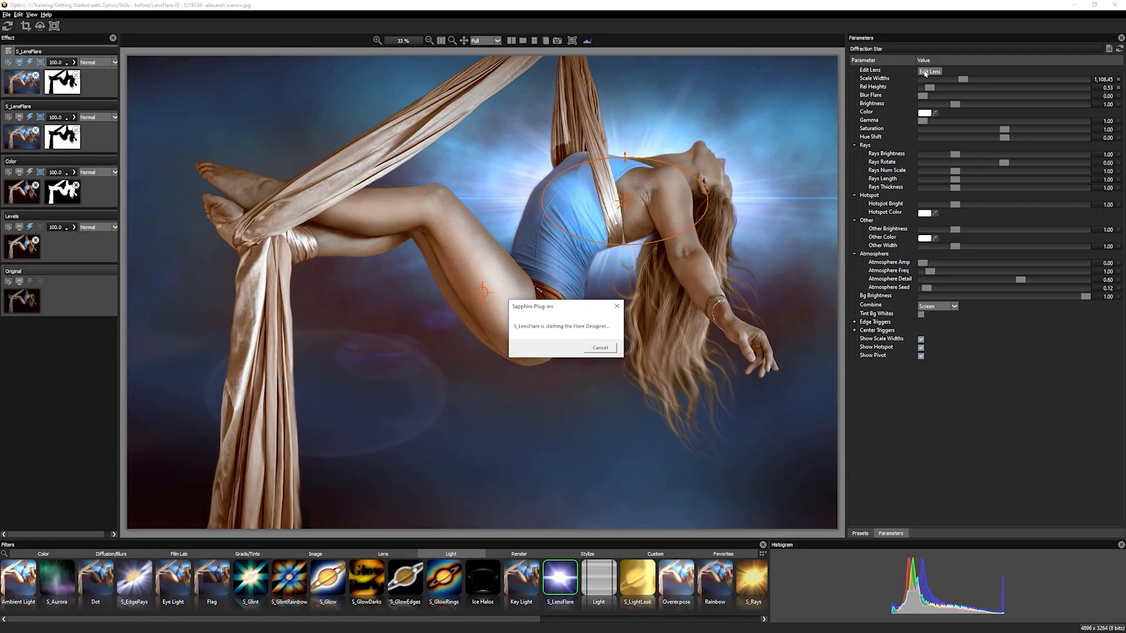
# Switch off the large Ring element of the Diffraction Star flare in Flare Designer.
pyautogui.click(930, 70)
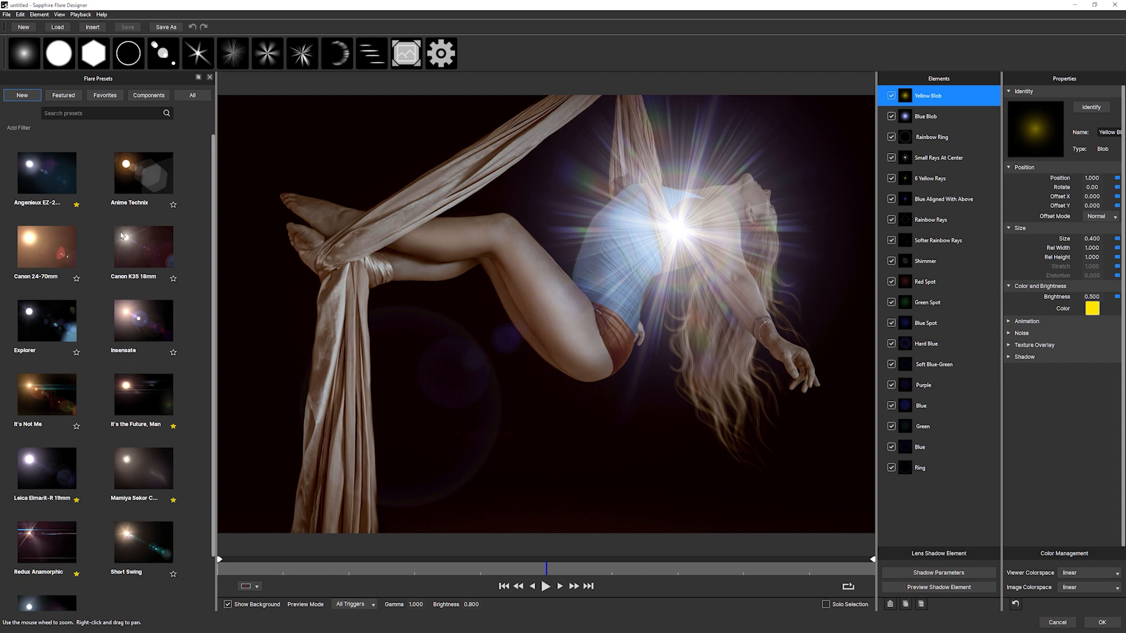
pyautogui.scroll(-3)
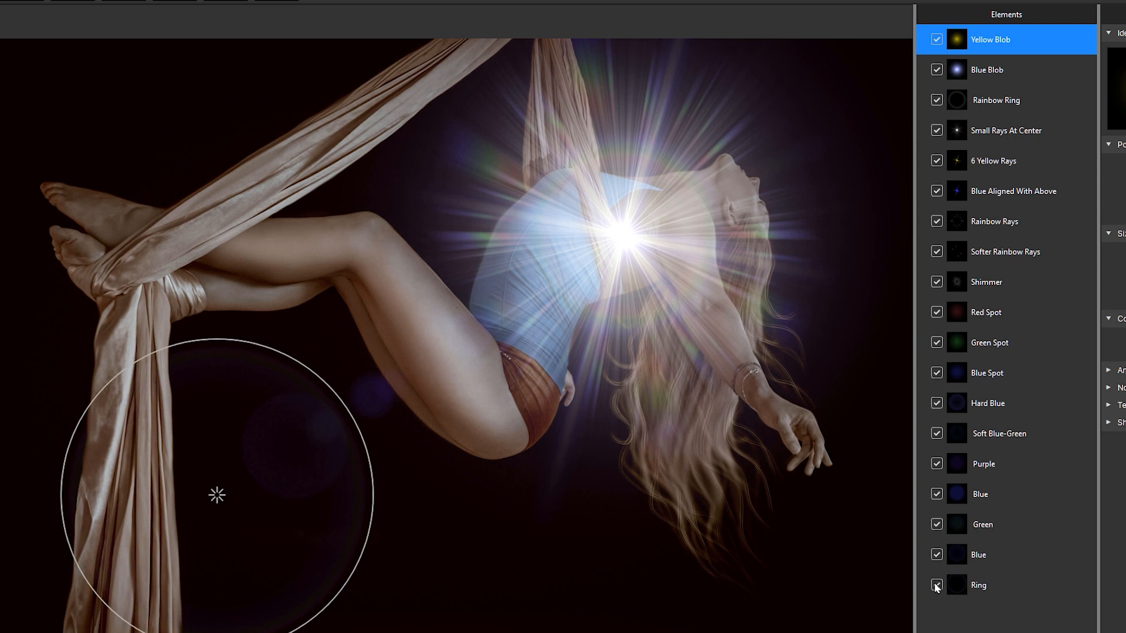
pyautogui.click(935, 554)
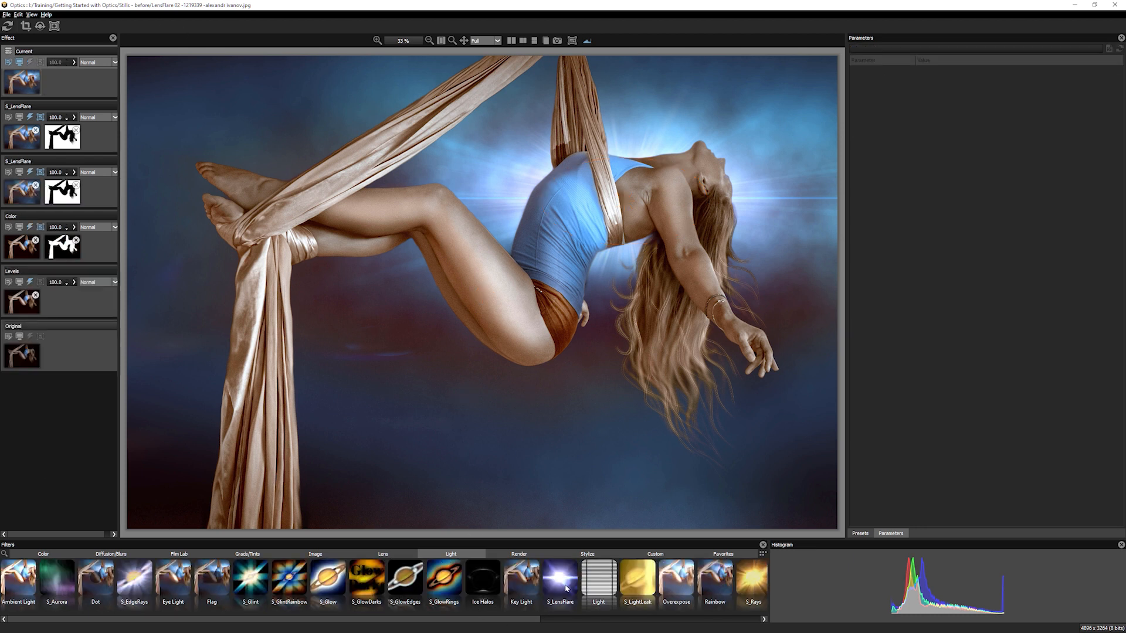
# Add a third S_LensFlare layer with the Dome preset in the lower-right corner.
pyautogui.click(561, 582)
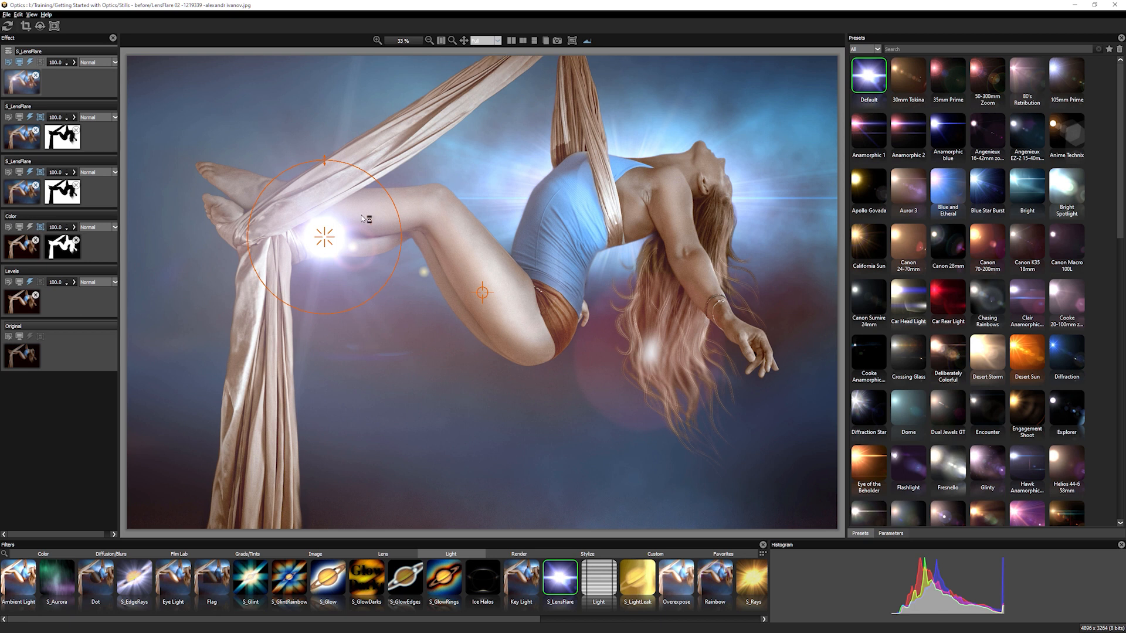
pyautogui.scroll(-3)
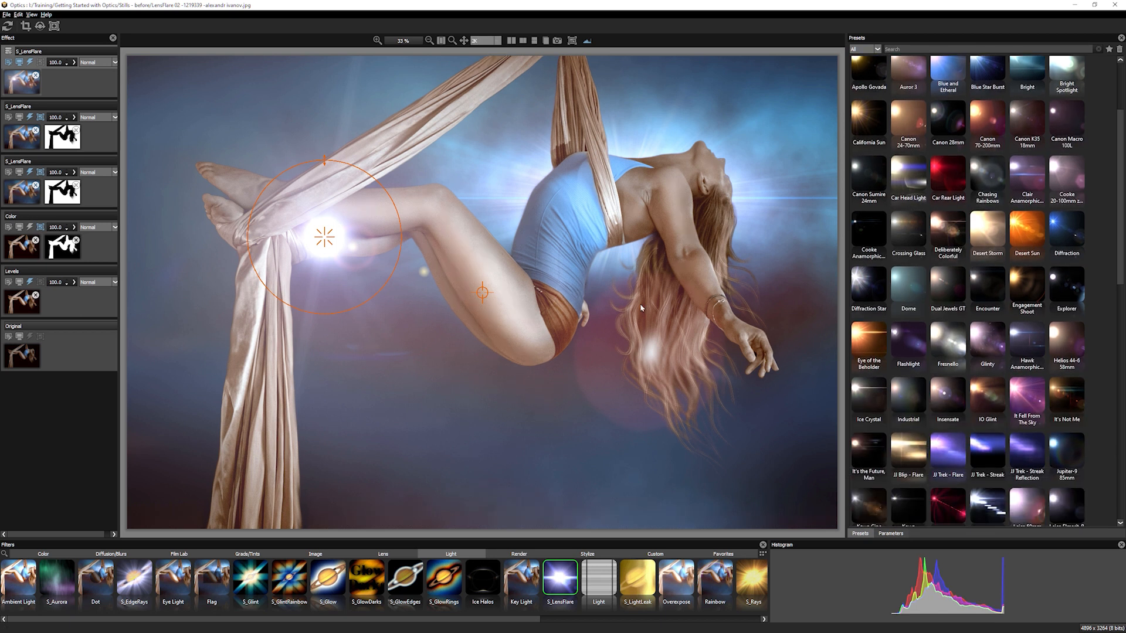
pyautogui.moveTo(914, 297)
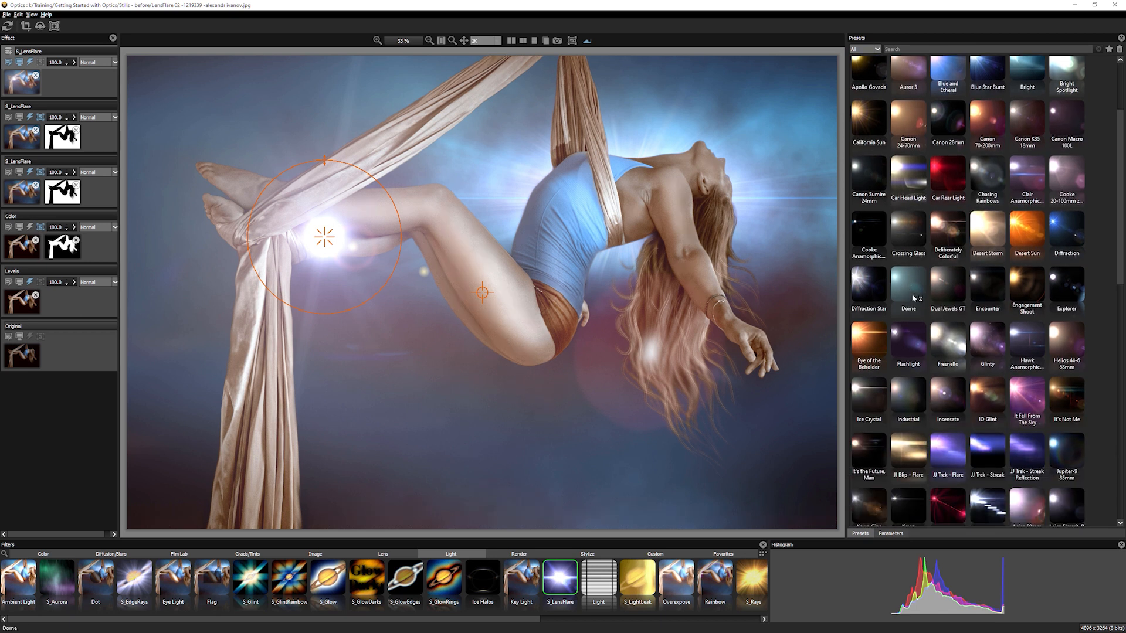
pyautogui.click(908, 285)
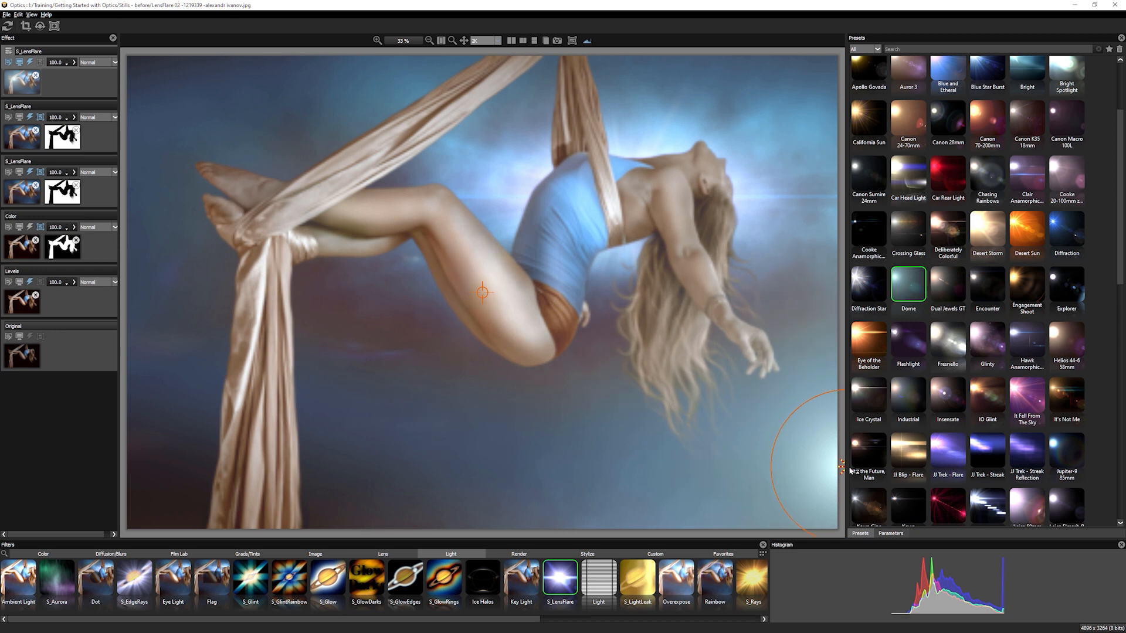
pyautogui.click(890, 534)
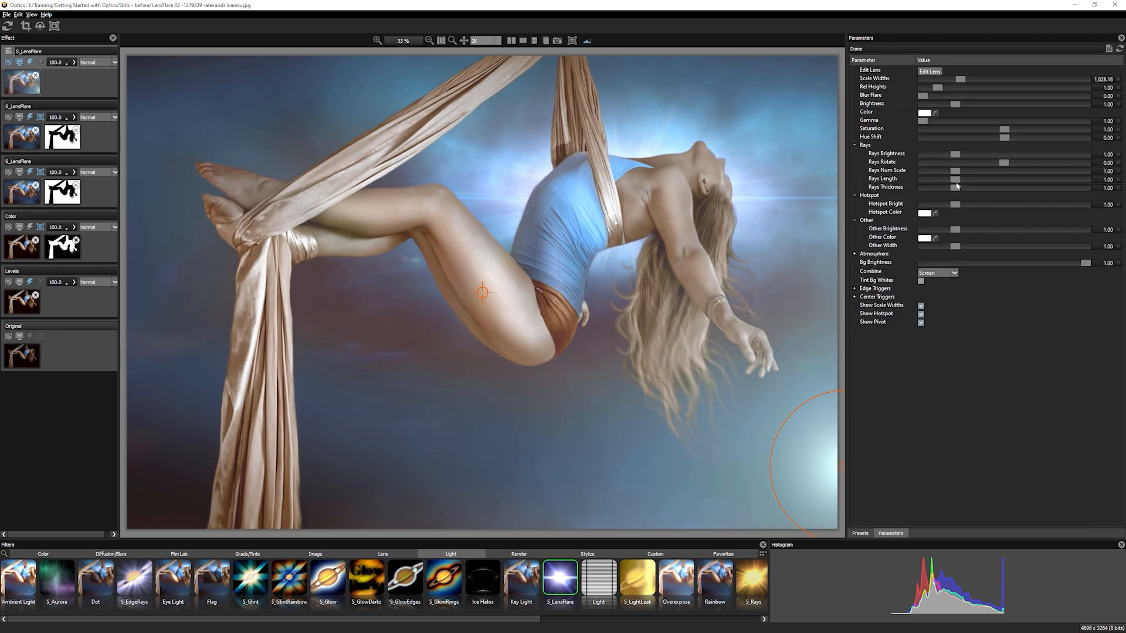
# Tint the Dome flare purple, then settle on a soft pink colour.
pyautogui.click(929, 113)
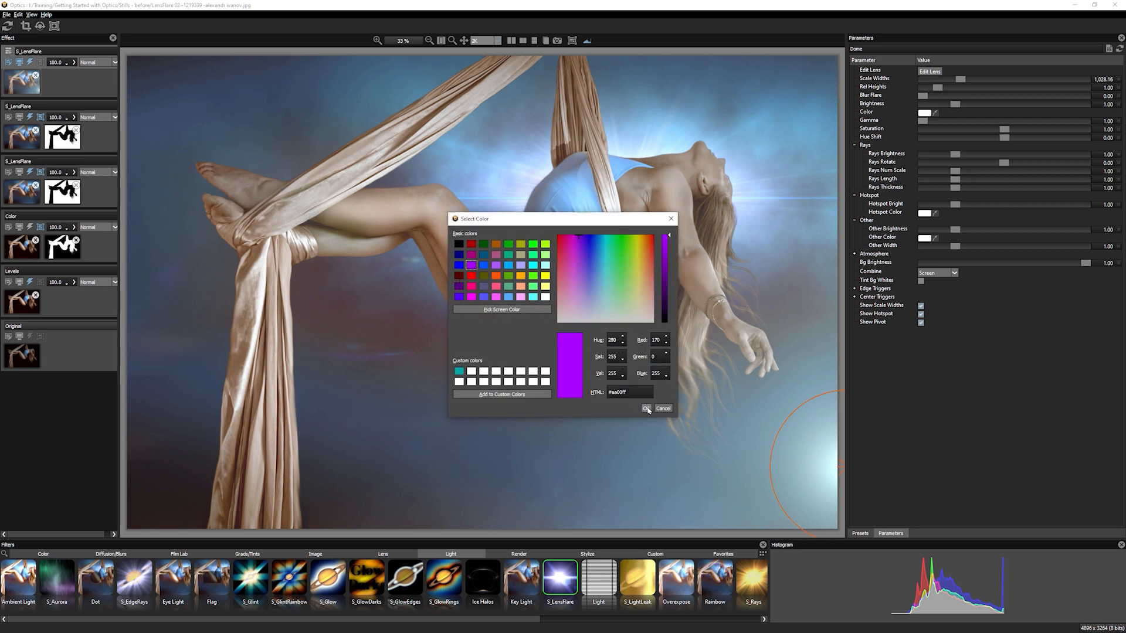
pyautogui.click(646, 408)
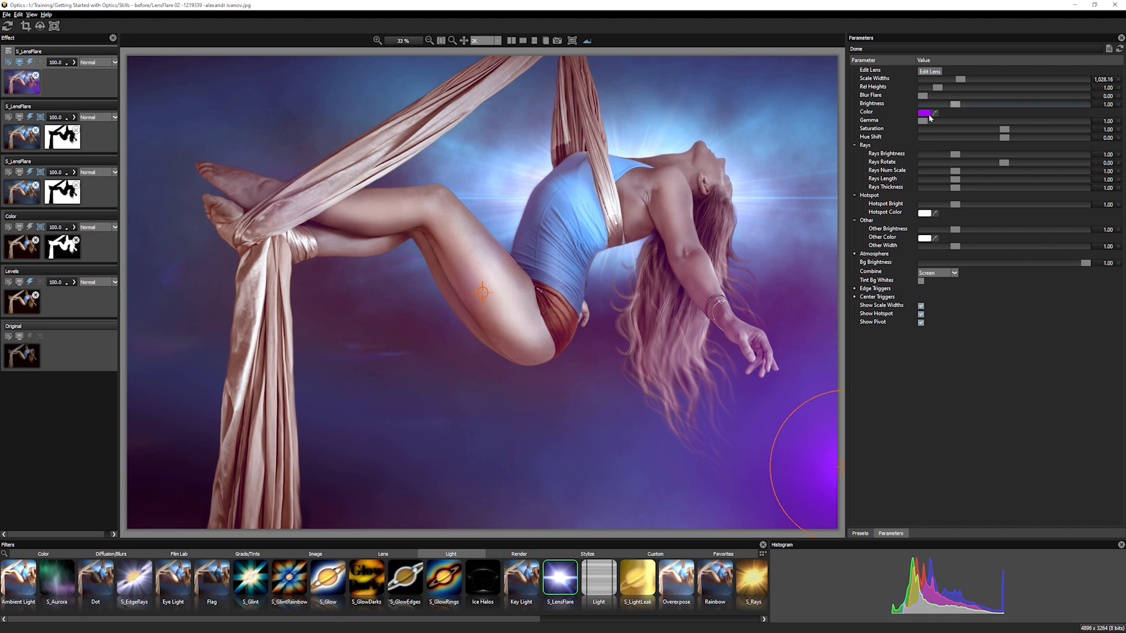
pyautogui.click(926, 113)
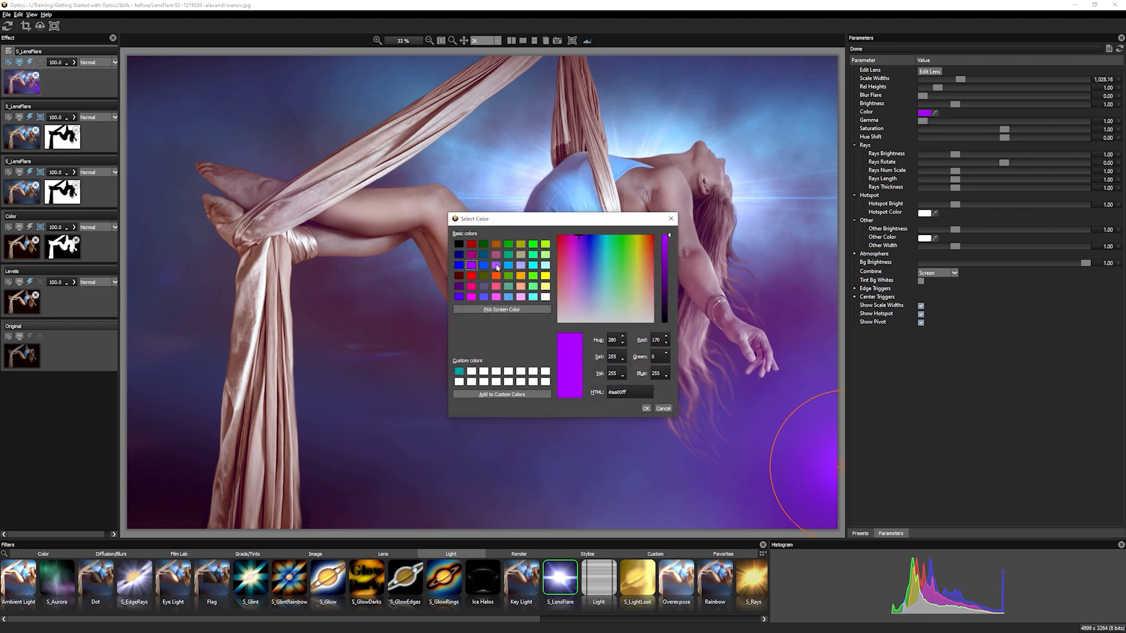
pyautogui.click(644, 408)
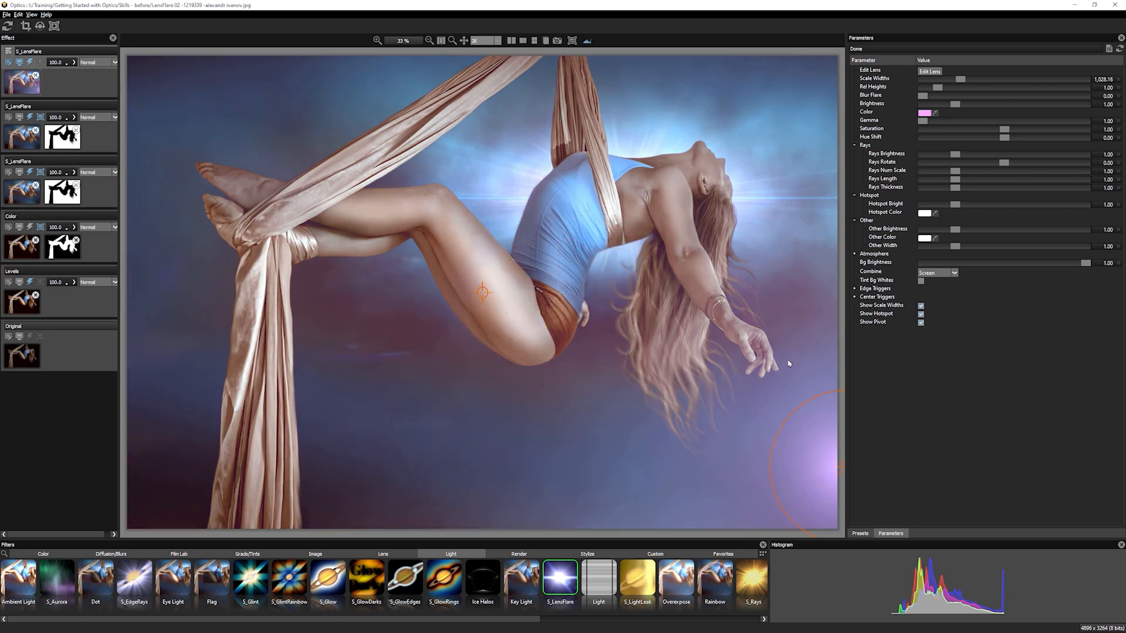